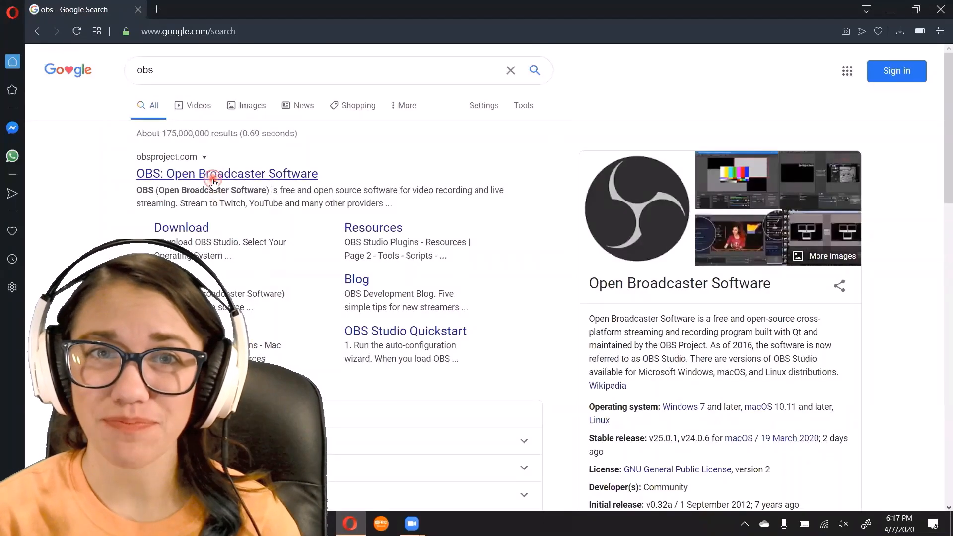
Step: Download the OBS Studio 25.0.4 Windows installer from the OBS website into Downloads
click(226, 173)
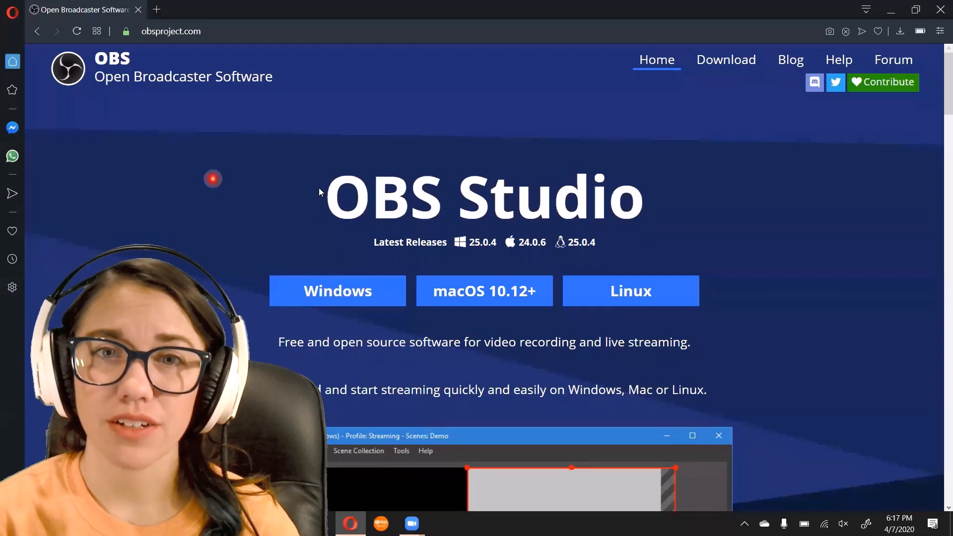
mouse_move(338, 290)
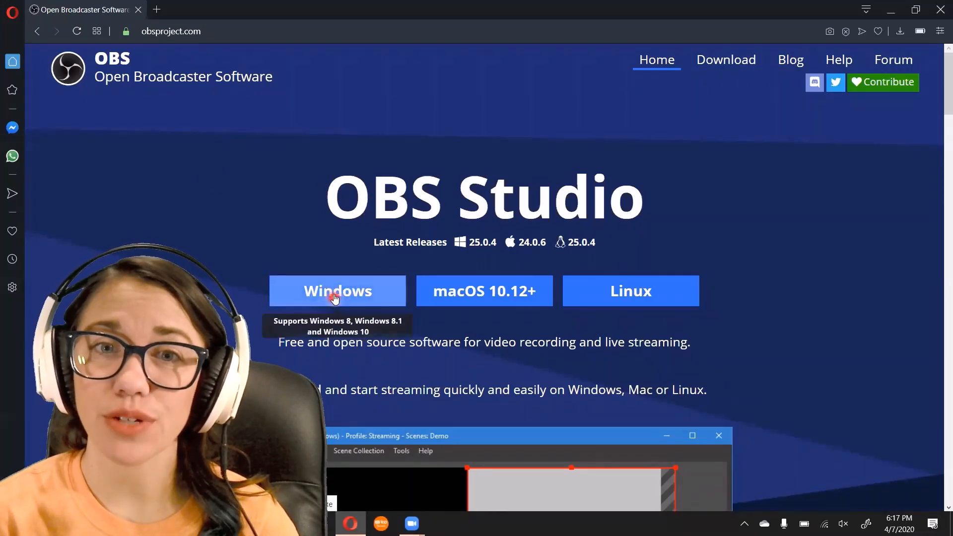
click(336, 291)
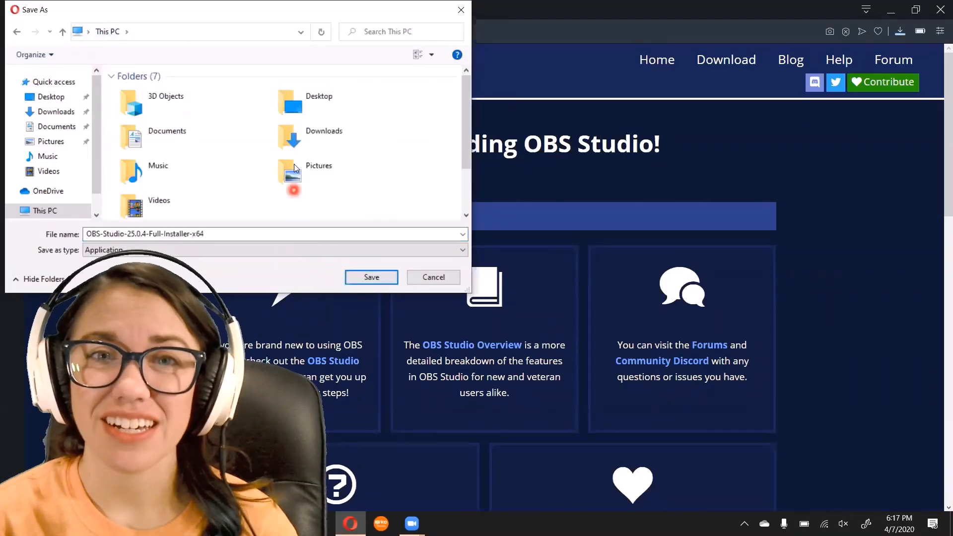
click(324, 136)
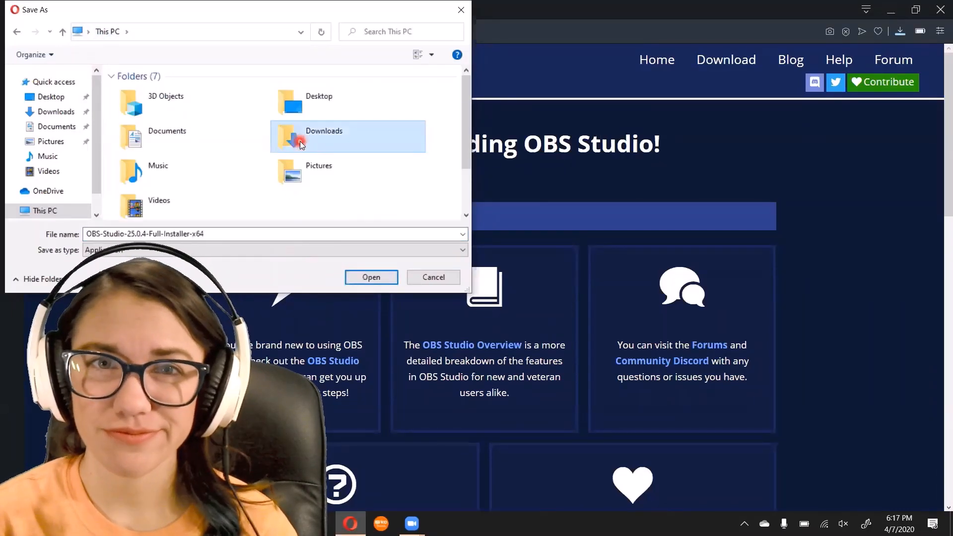
double_click(324, 131)
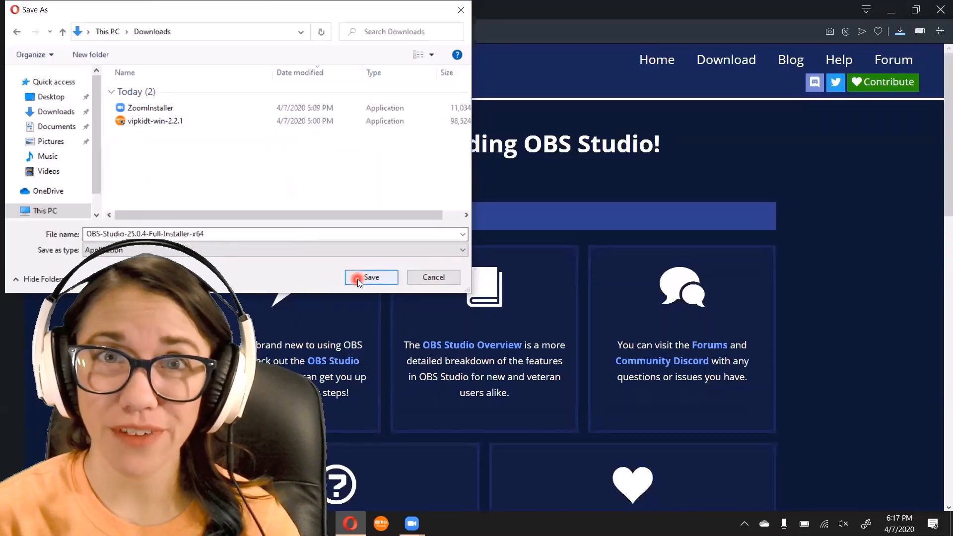
click(370, 277)
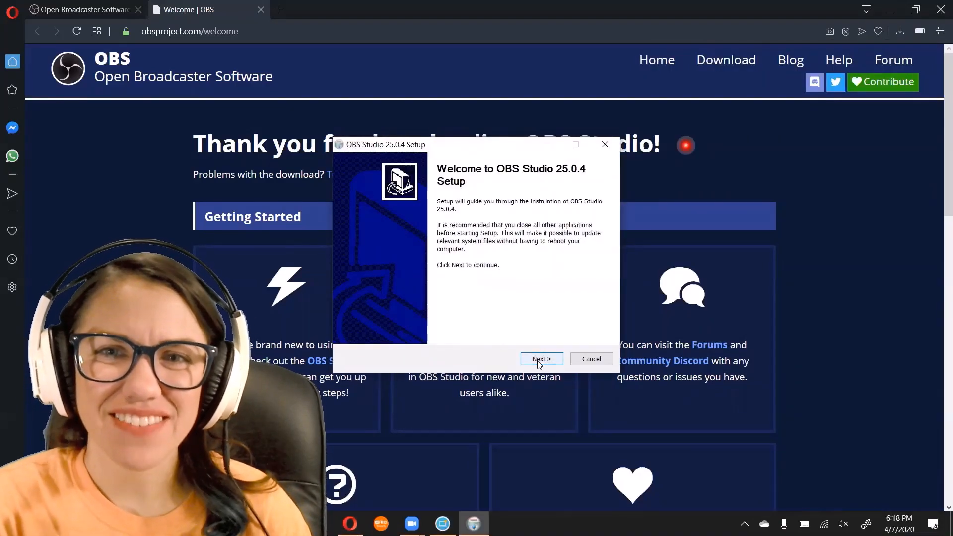
Step: Install OBS Studio 25.0.4 into the default Program Files folder and launch it on finish
click(540, 358)
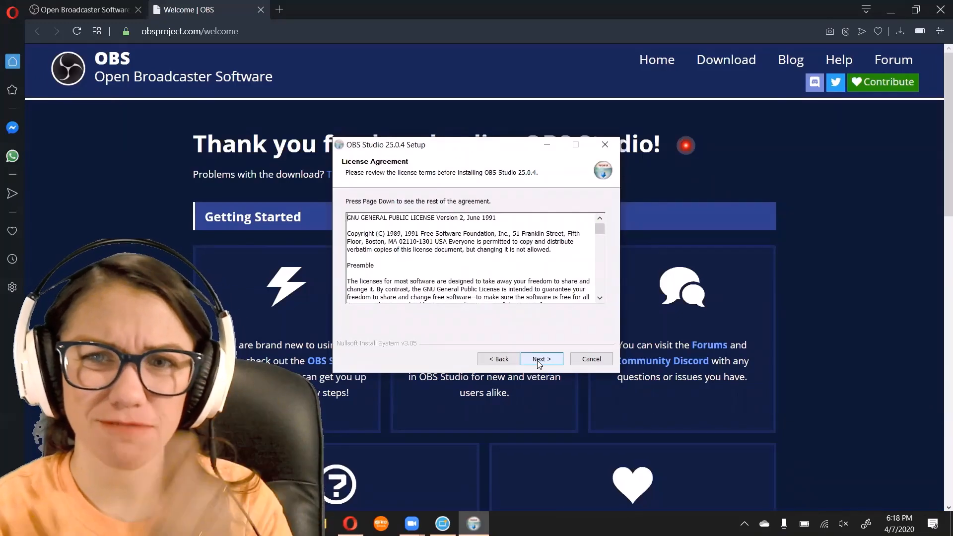
click(540, 359)
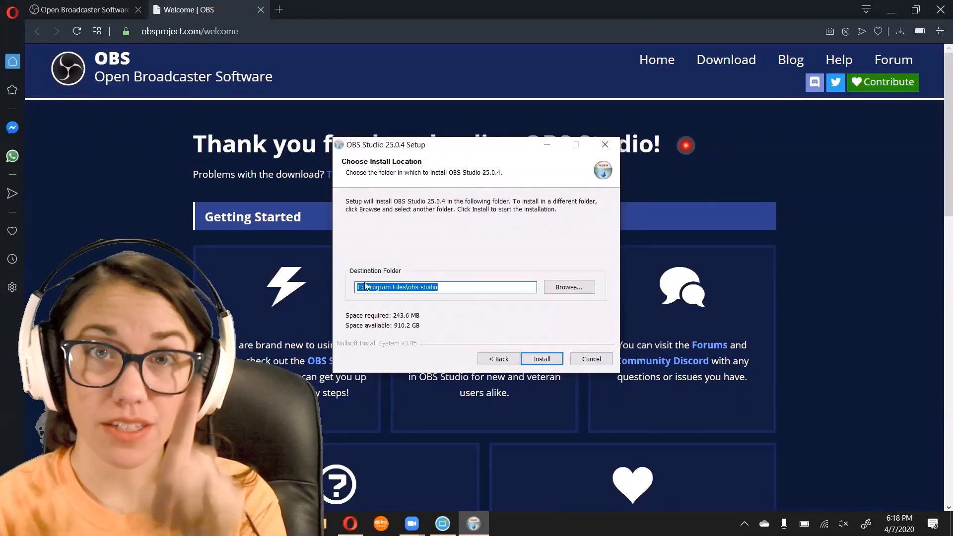
mouse_move(449, 302)
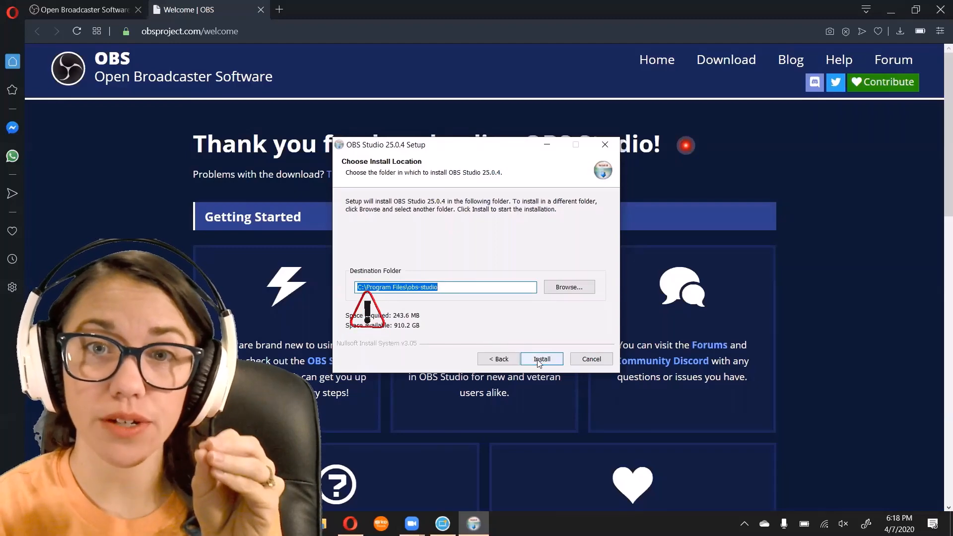
click(540, 358)
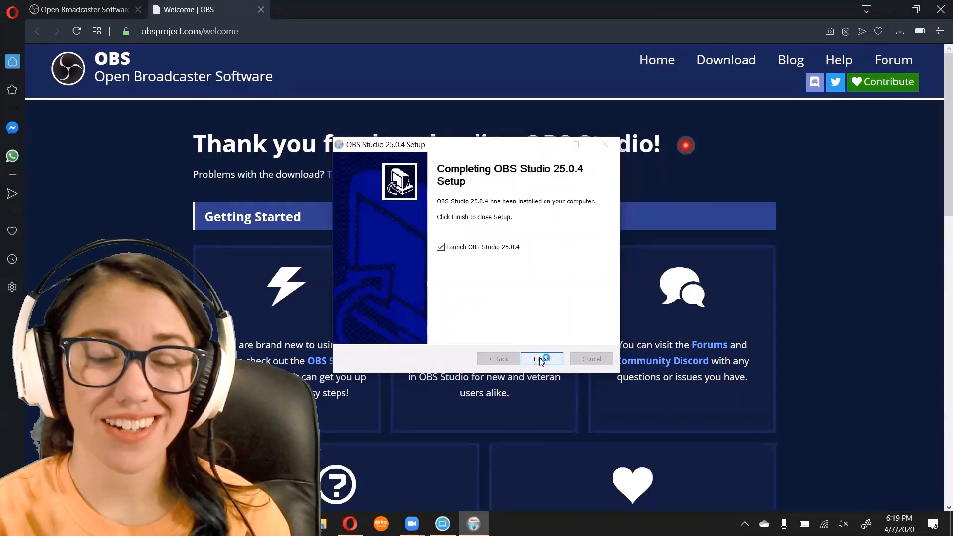
click(538, 358)
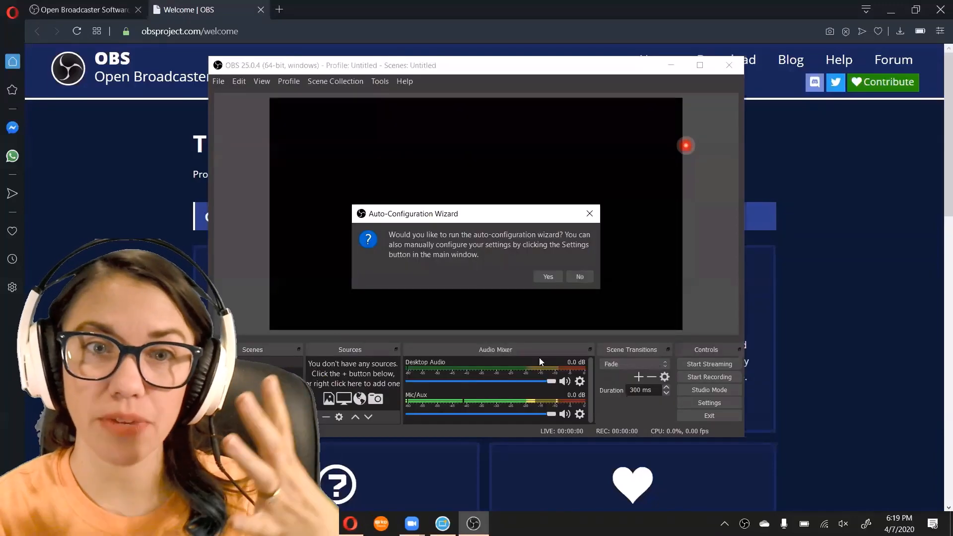
Step: Run the auto-configuration wizard optimized for recording only, not streaming
click(546, 277)
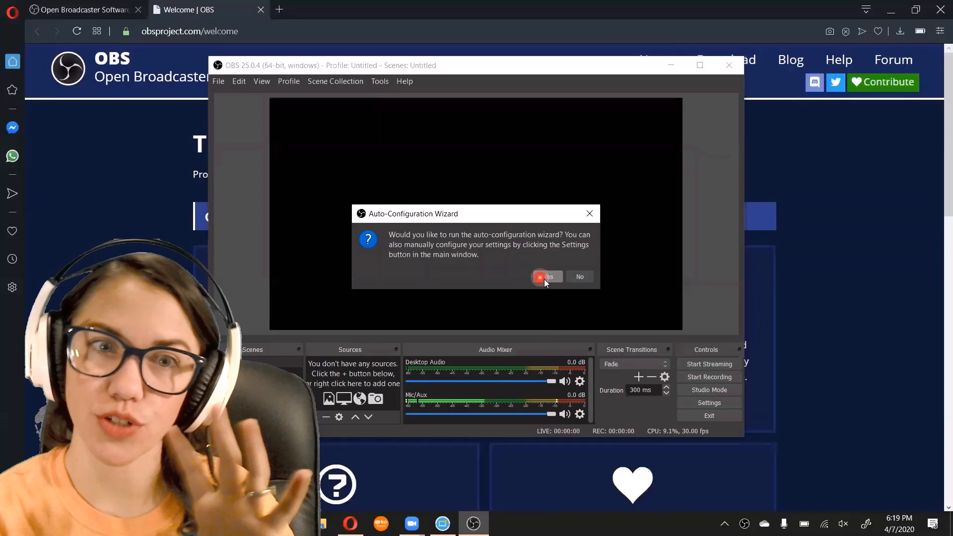
click(546, 277)
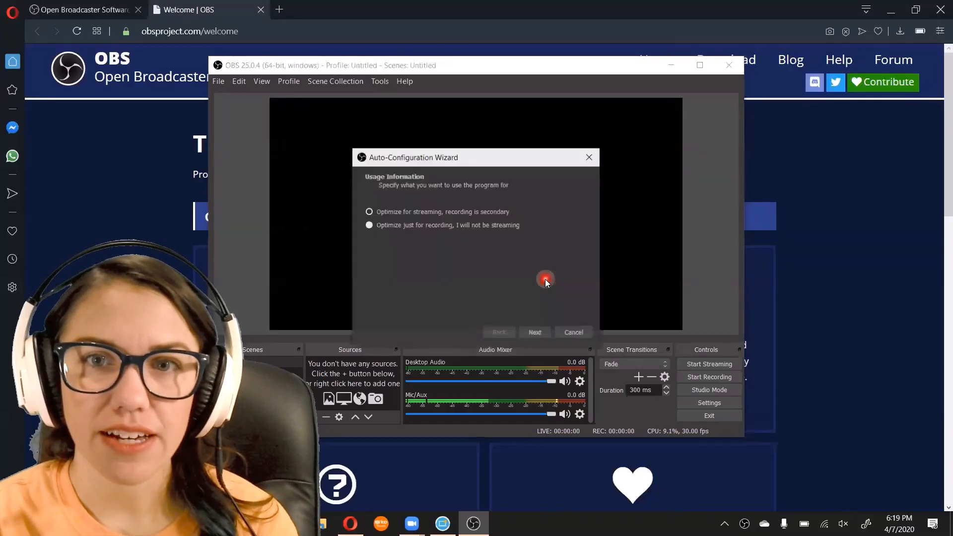
mouse_move(544, 274)
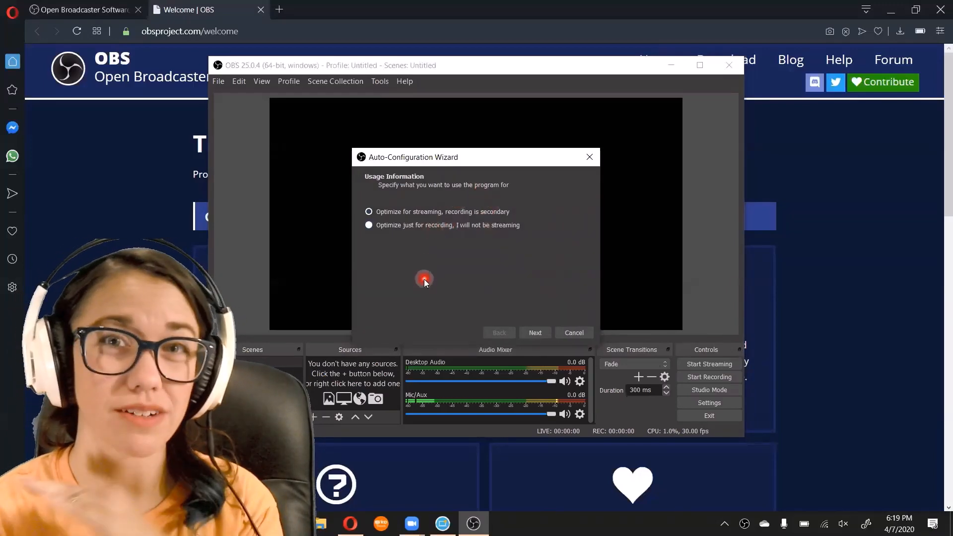
mouse_move(395, 230)
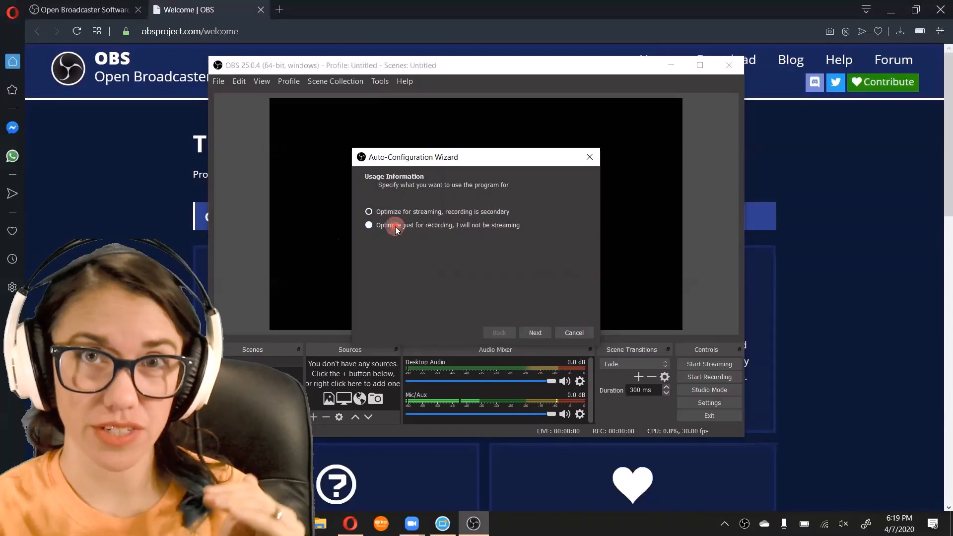
click(368, 211)
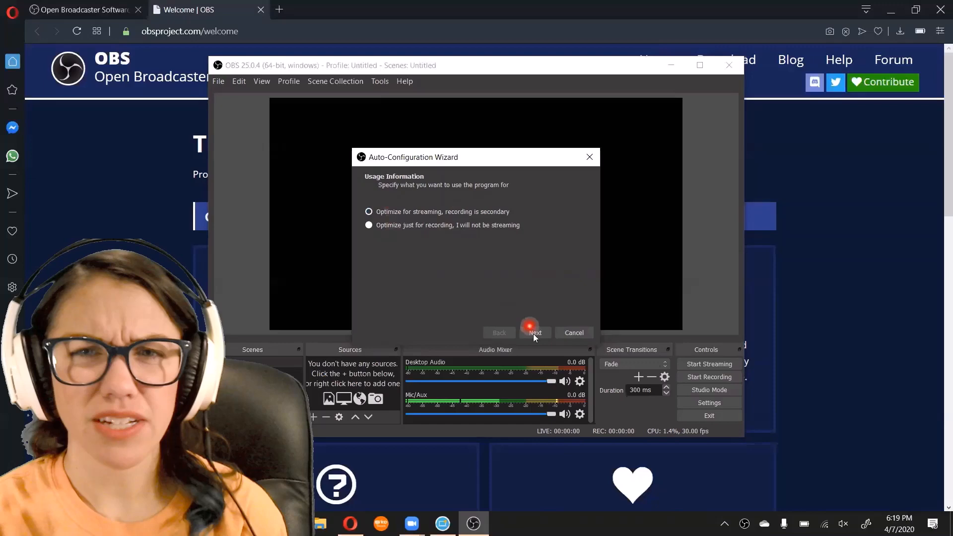
mouse_move(455, 220)
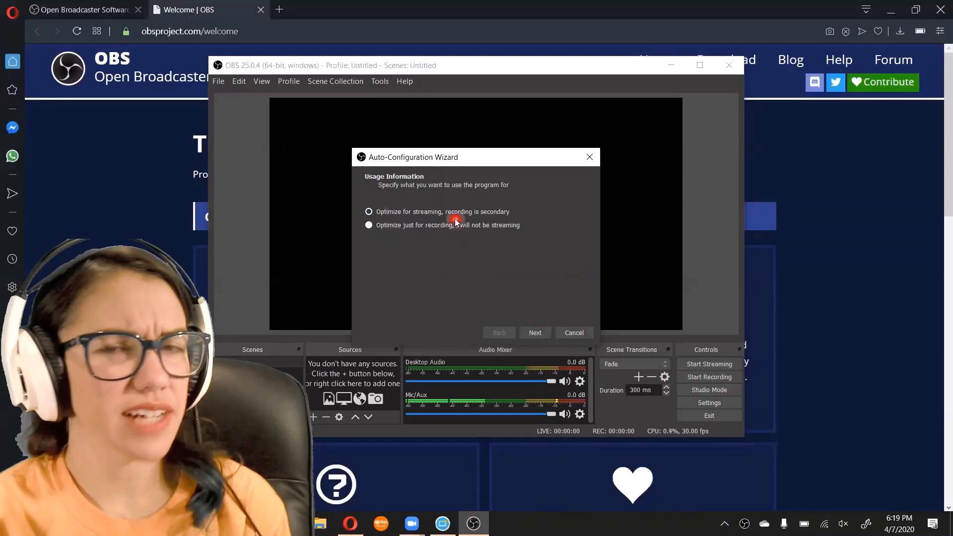
click(368, 226)
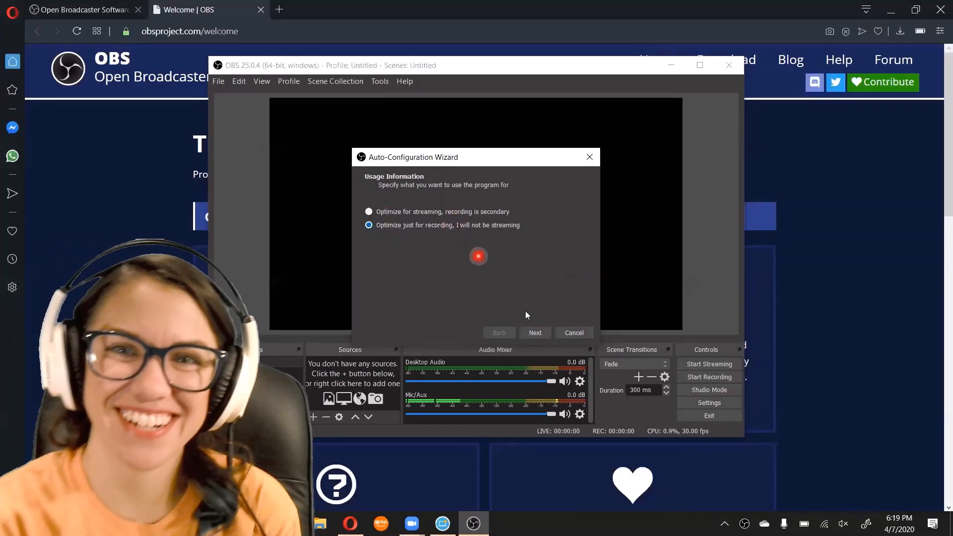
click(534, 333)
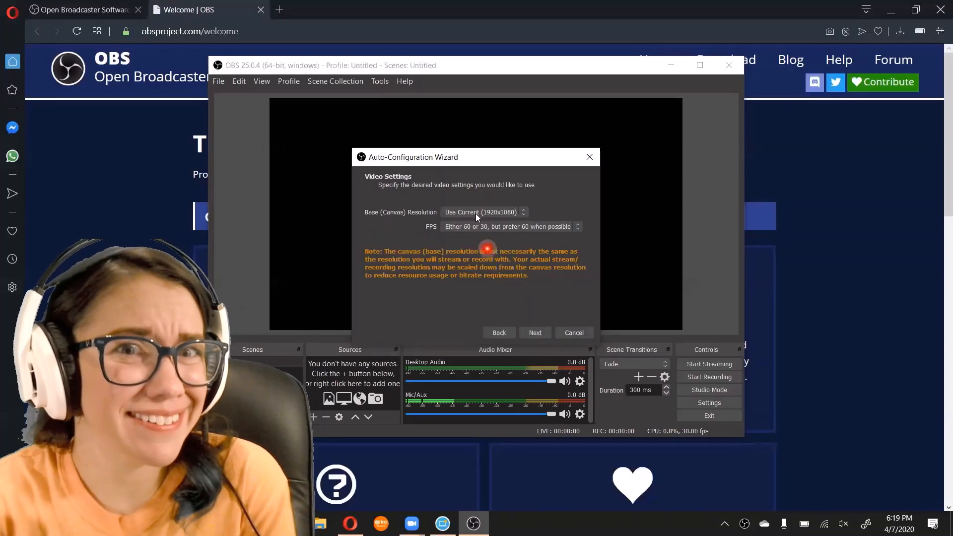
Step: Keep 1920x1080 base resolution and the prefer-60 FPS option, and apply the settings
click(482, 213)
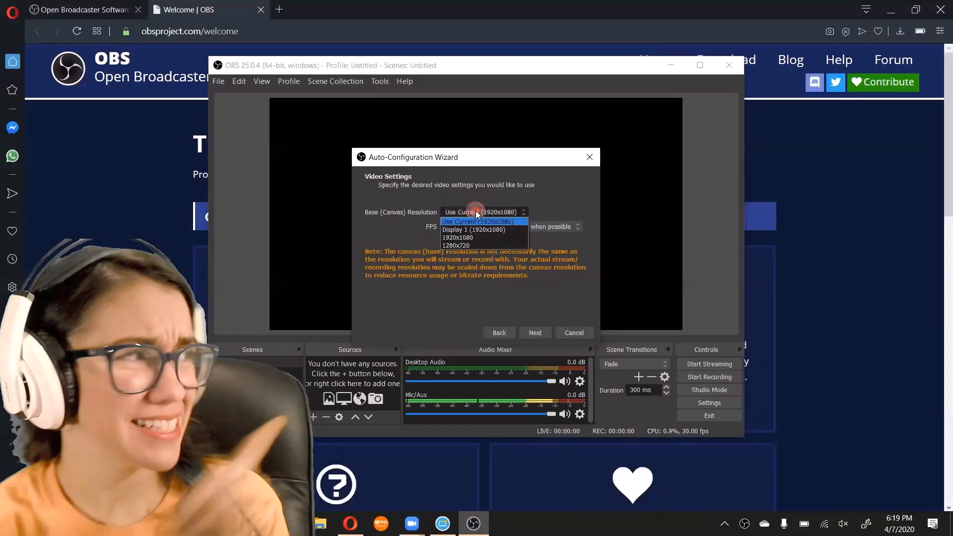
click(482, 211)
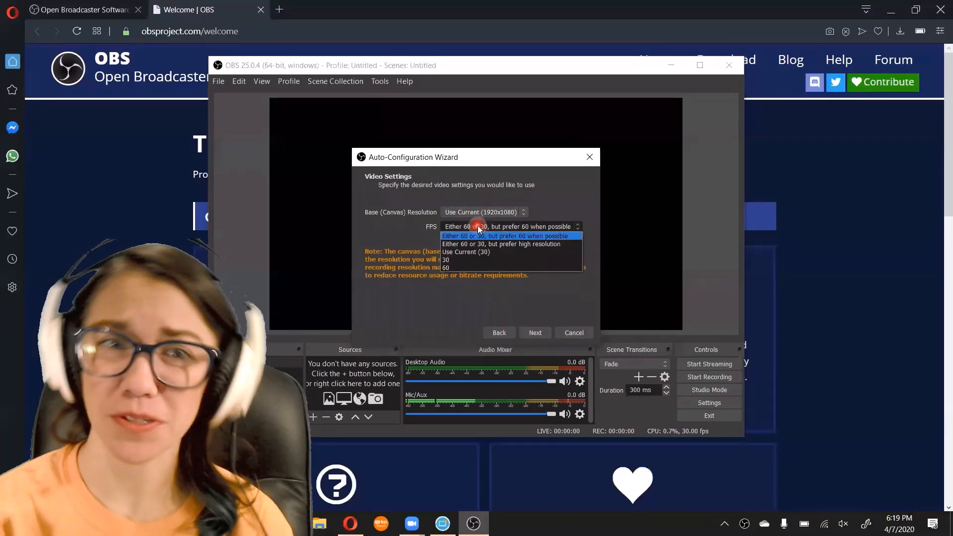
click(509, 236)
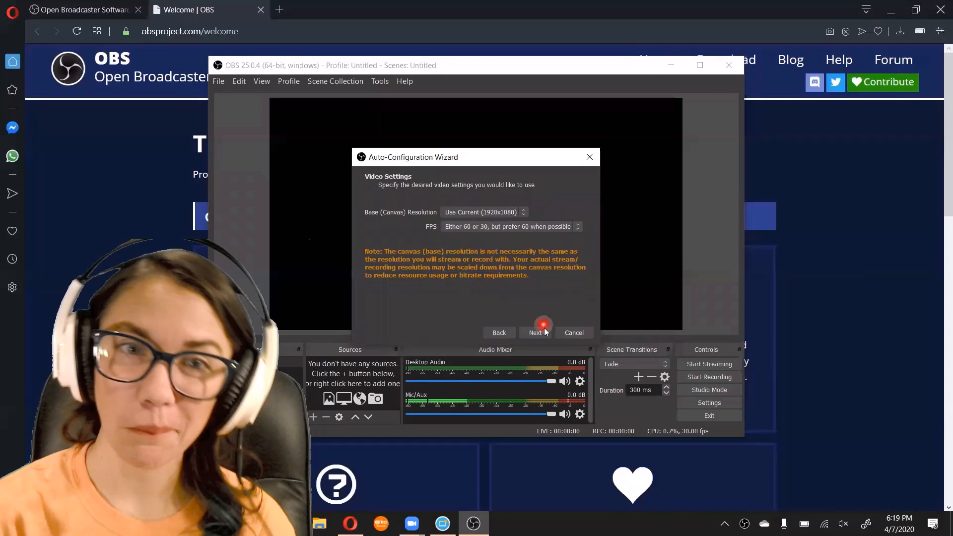
click(534, 333)
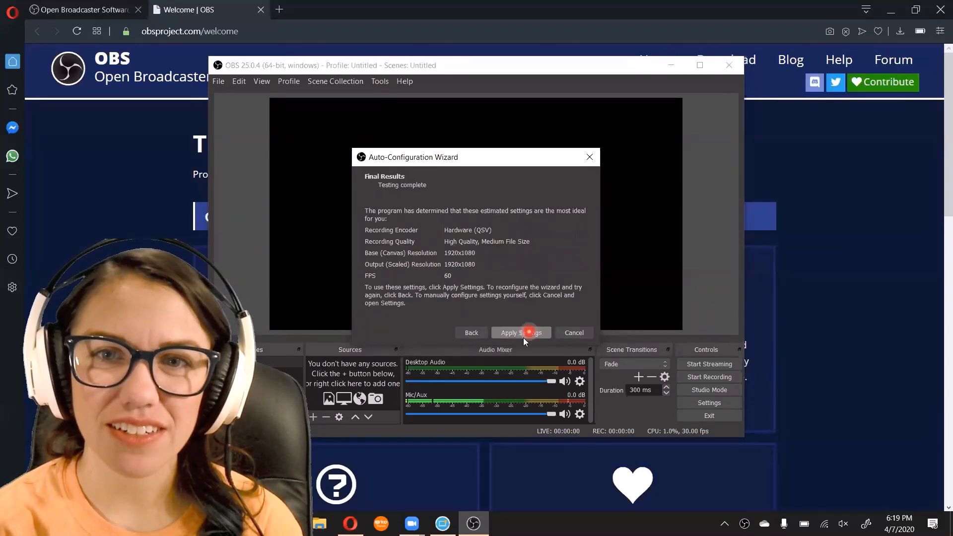
click(517, 333)
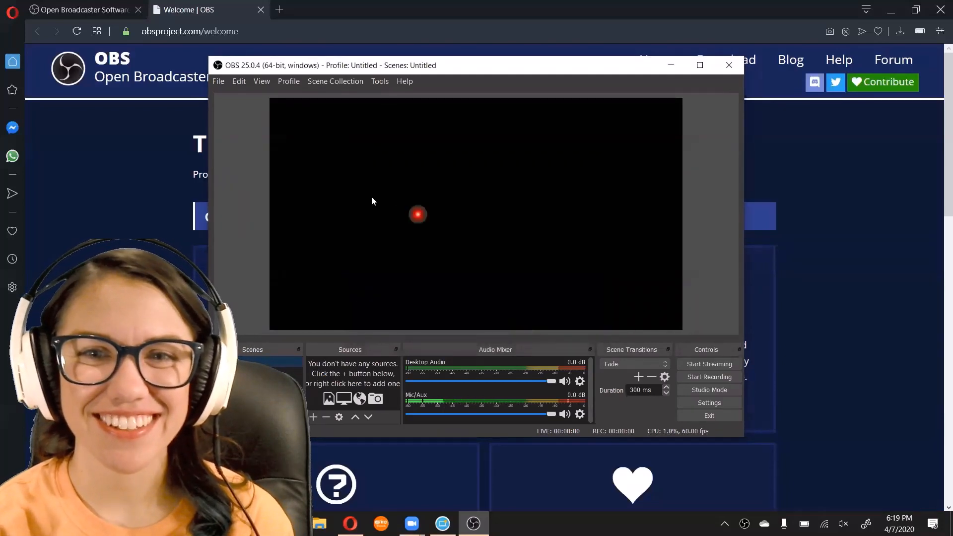
mouse_move(333, 162)
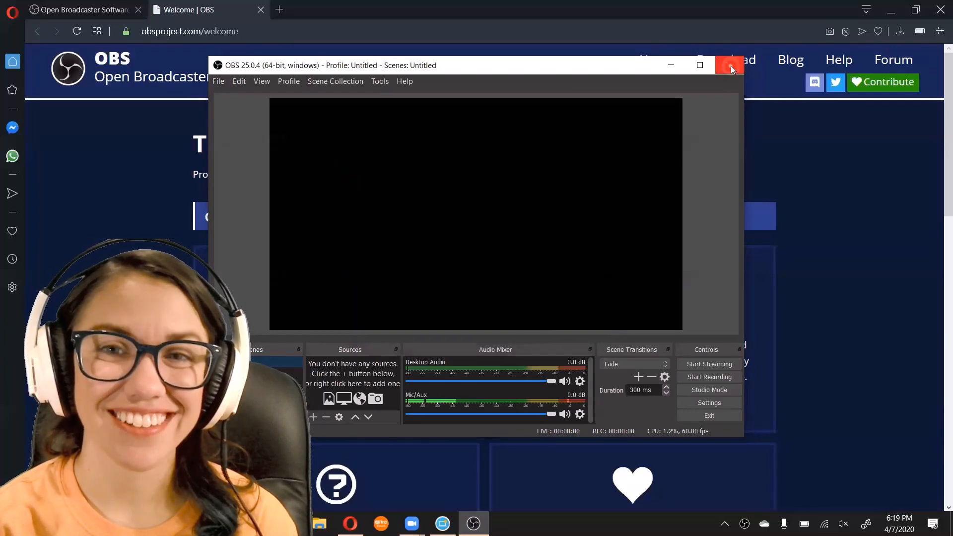
mouse_move(732, 69)
text(obs)
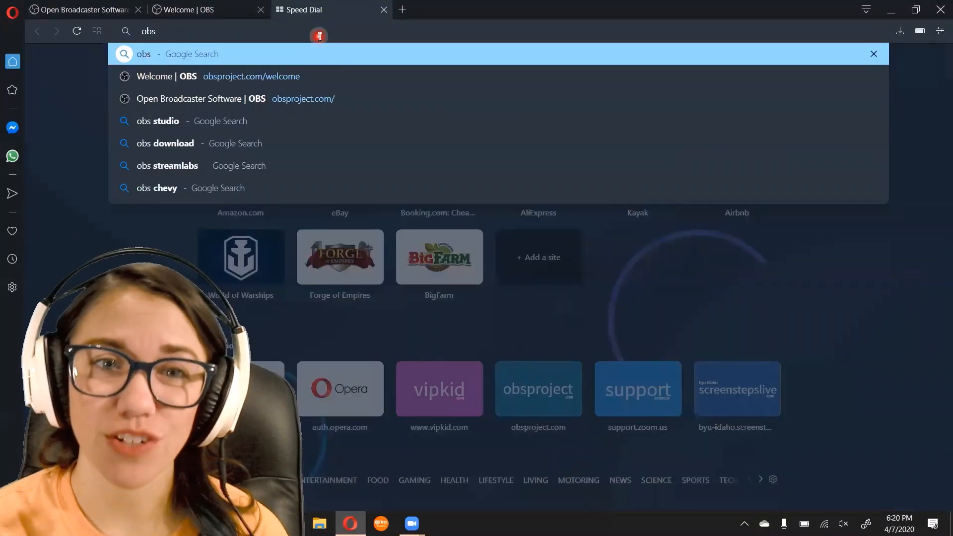
Step: Search for an OBS virtual camera and open the OBS-VirtualCam result on the OBS forums
text(virtual camera)
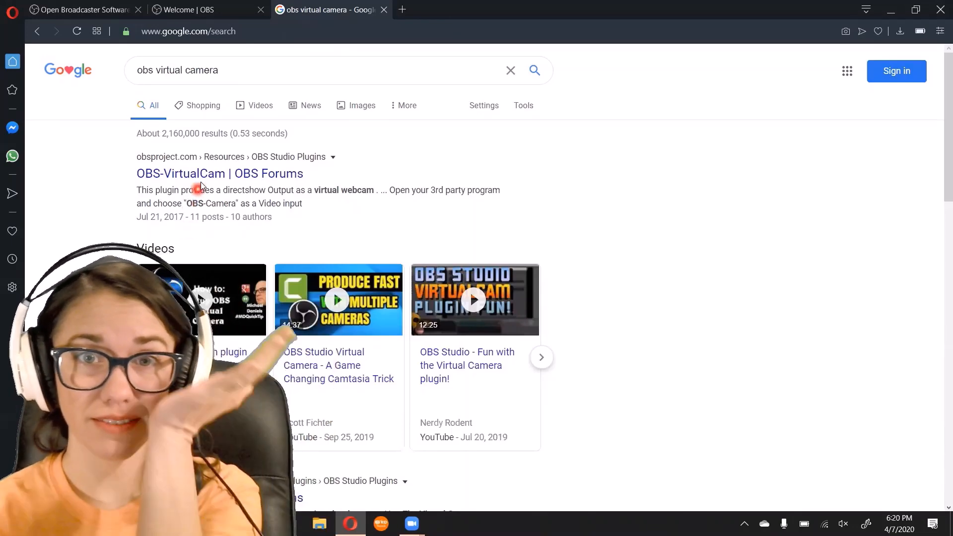
click(218, 173)
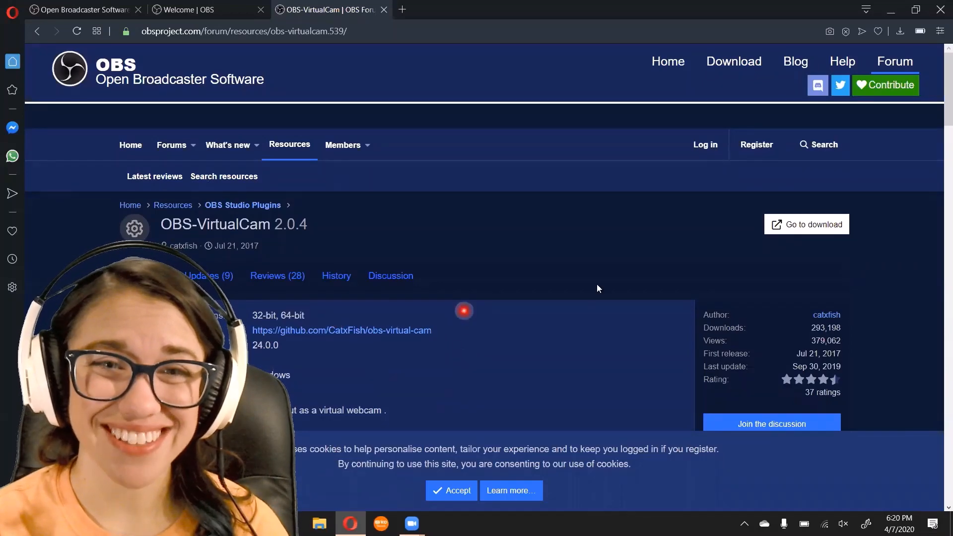
mouse_move(762, 211)
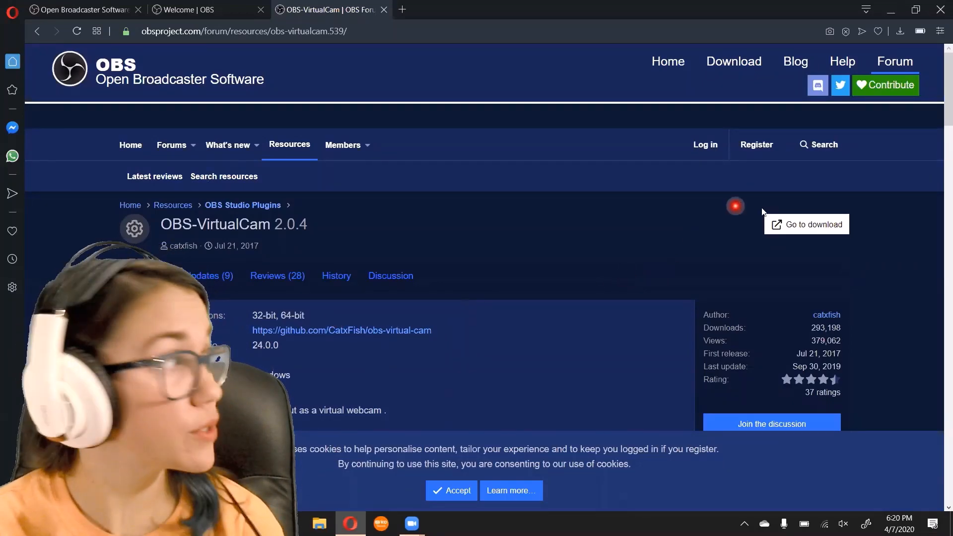
mouse_move(811, 224)
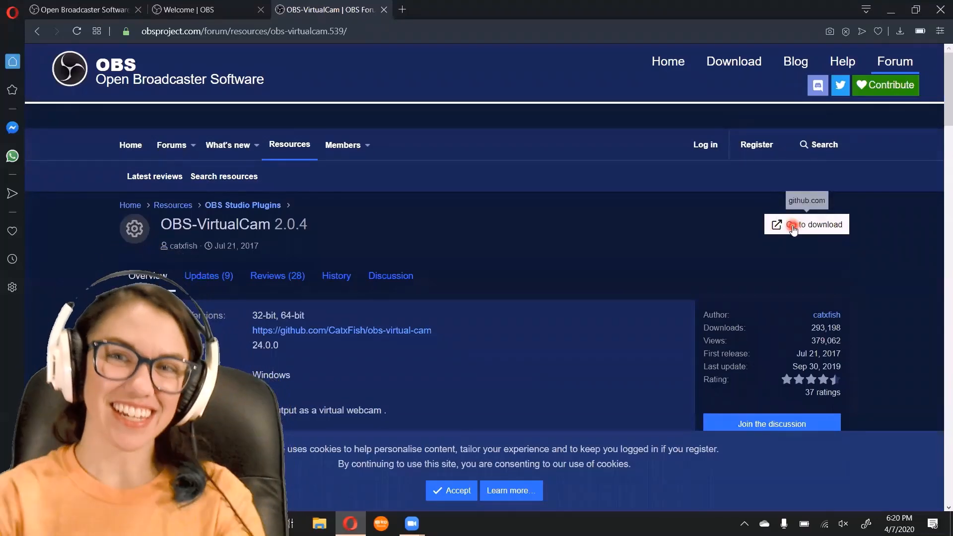
Step: Download the OBS-VirtualCam 2.0.4 installer into Downloads
click(815, 224)
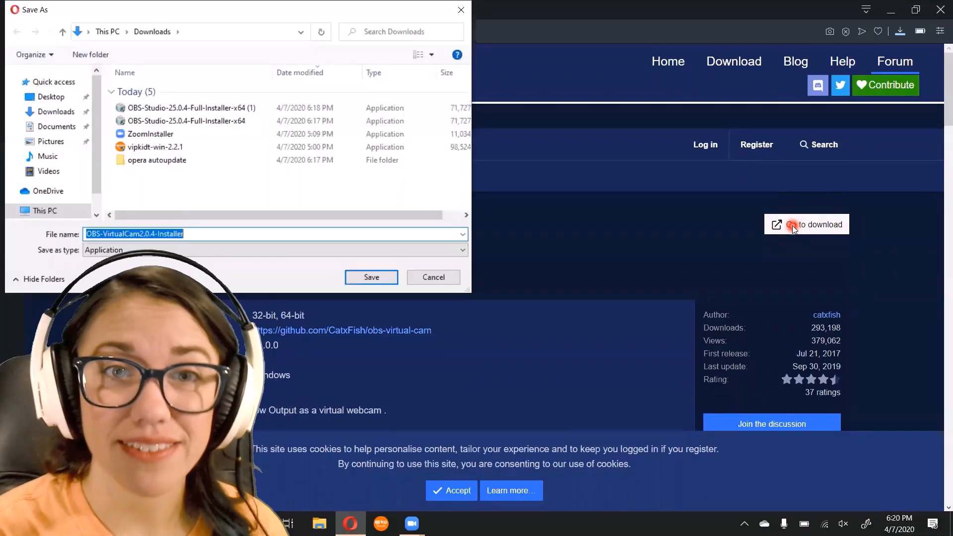
mouse_move(370, 277)
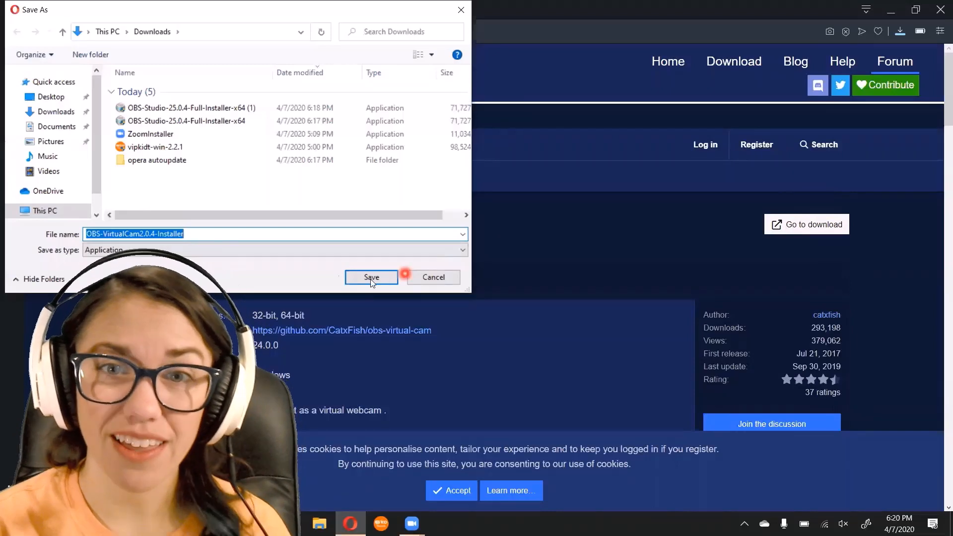
click(370, 277)
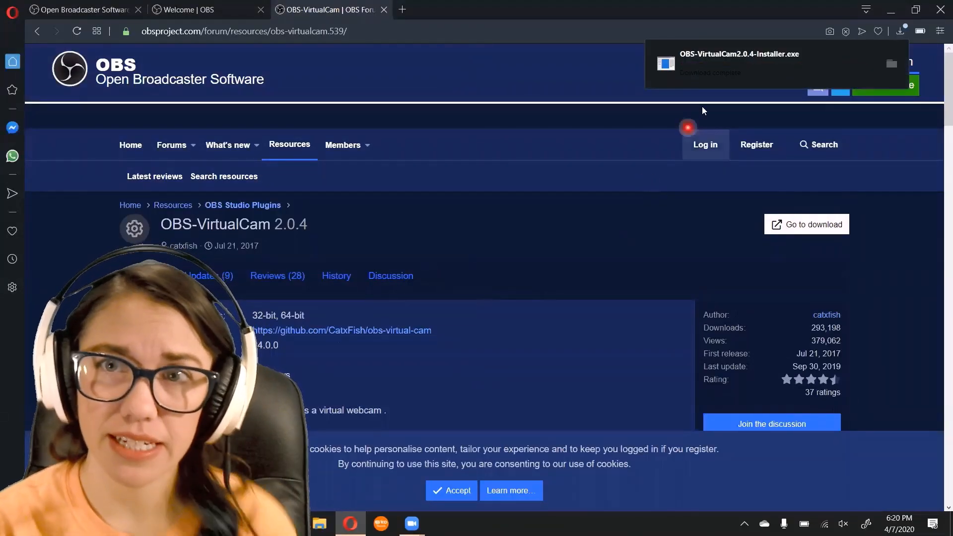
mouse_move(739, 72)
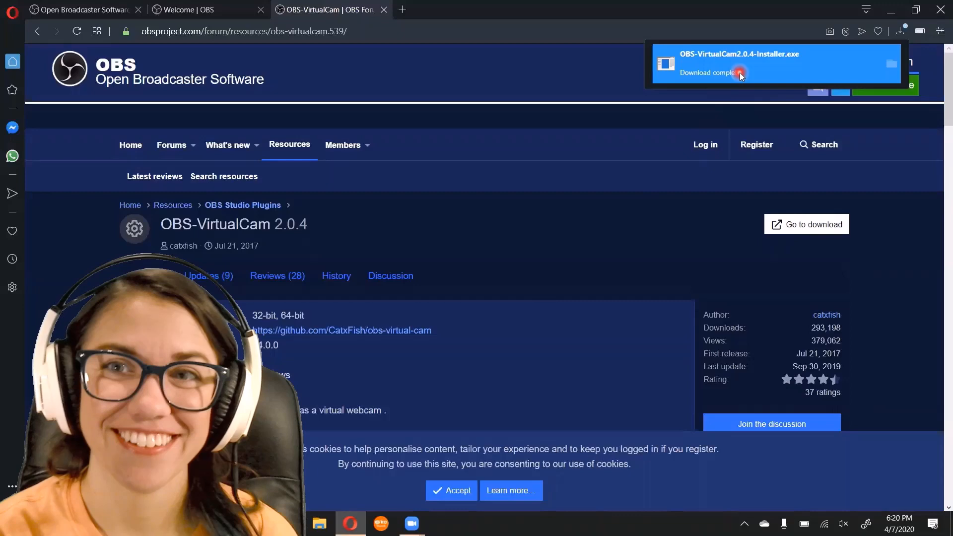
mouse_move(691, 151)
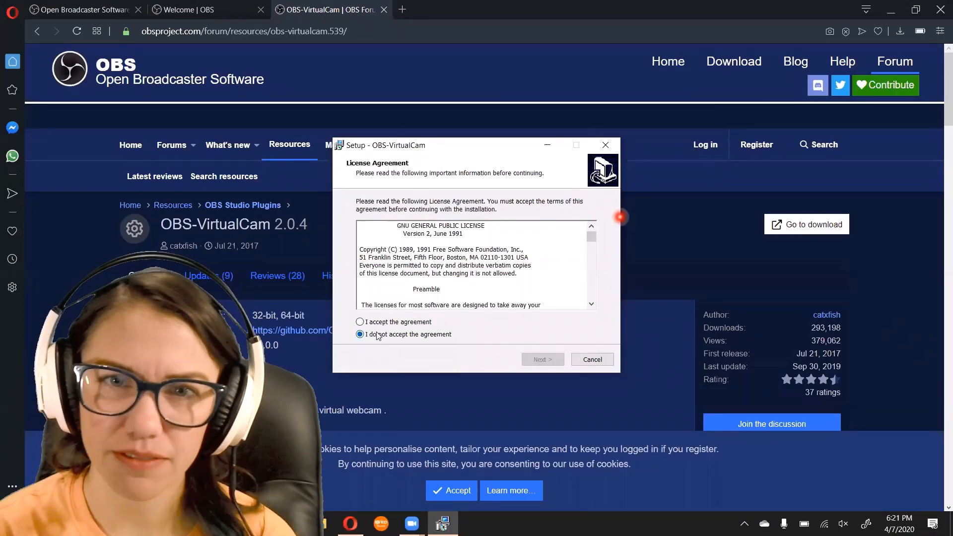
Step: Accept the license and confirm installing into the existing C:\Program Files\obs-studio folder
click(359, 321)
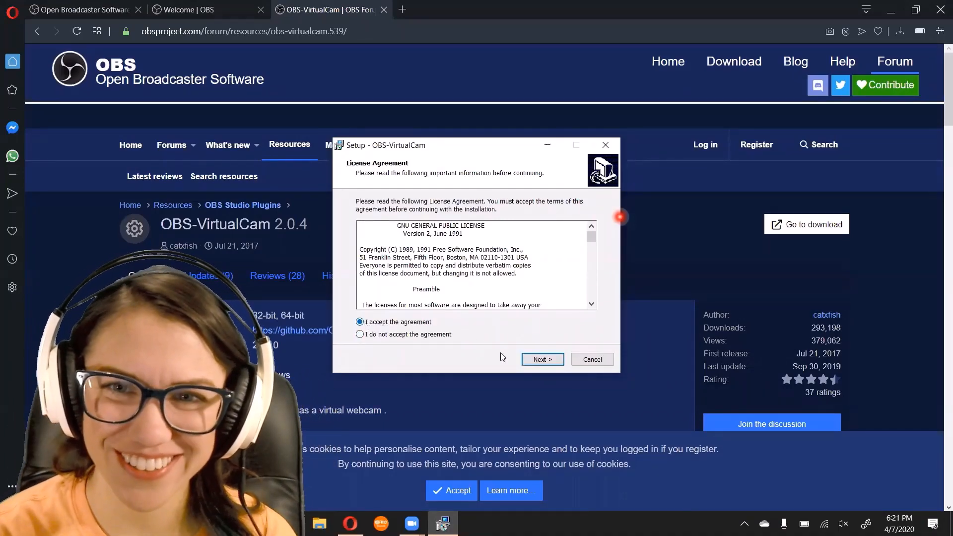
click(541, 360)
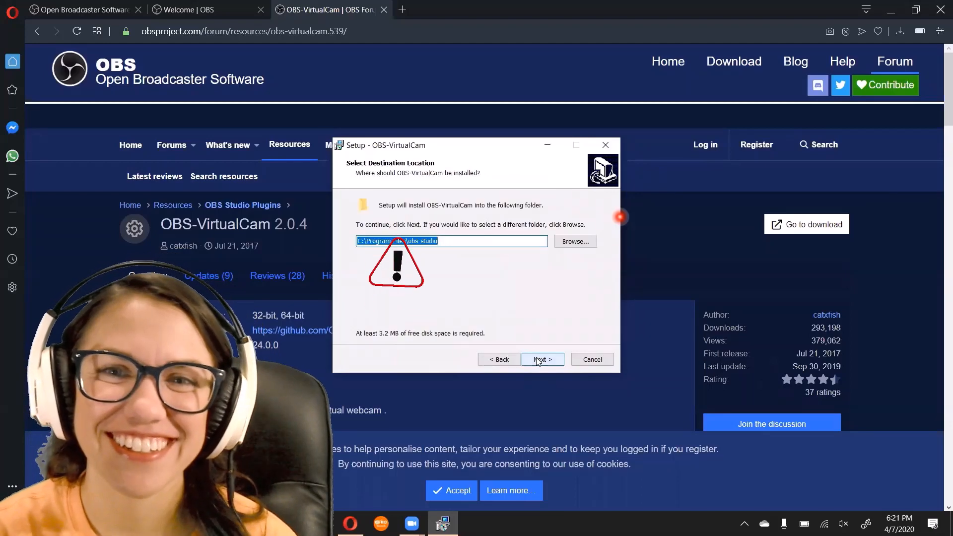
mouse_move(452, 249)
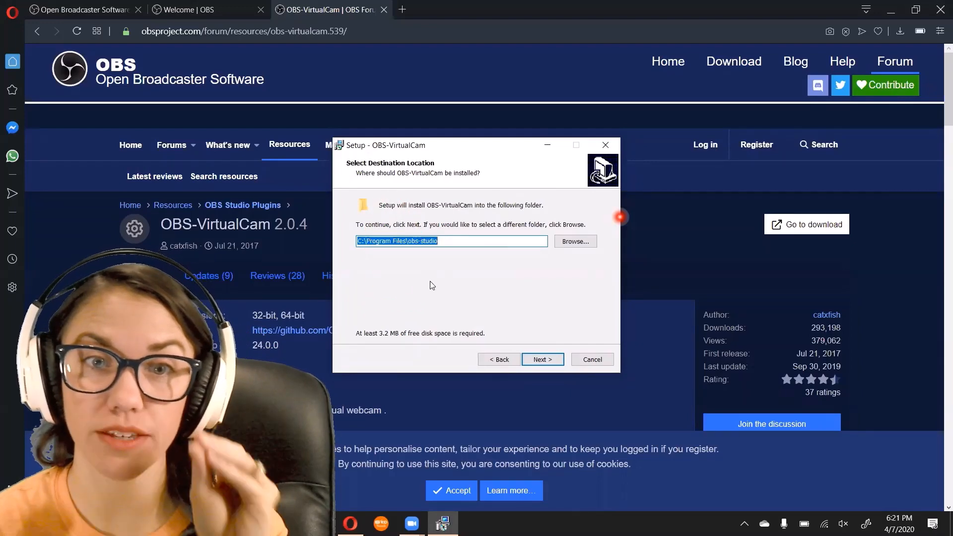
mouse_move(542, 360)
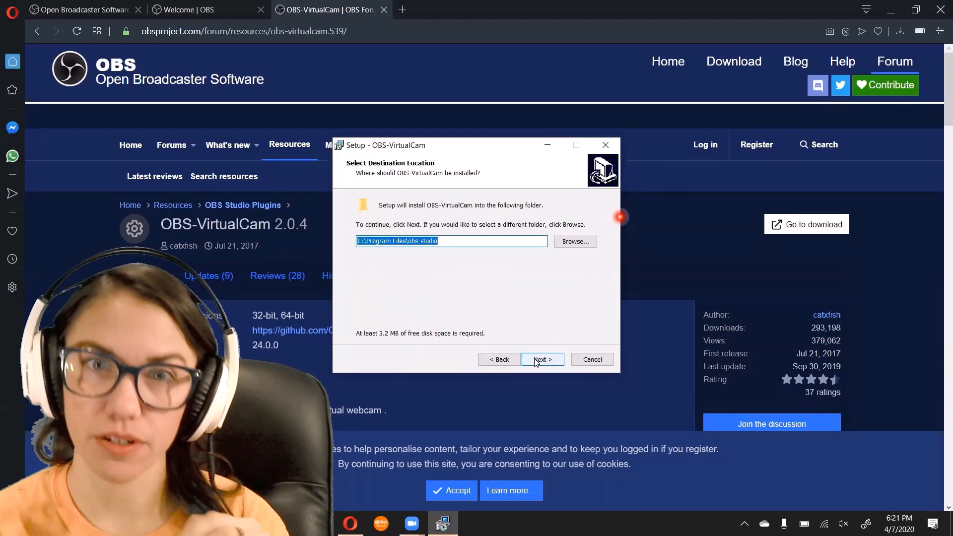
click(541, 359)
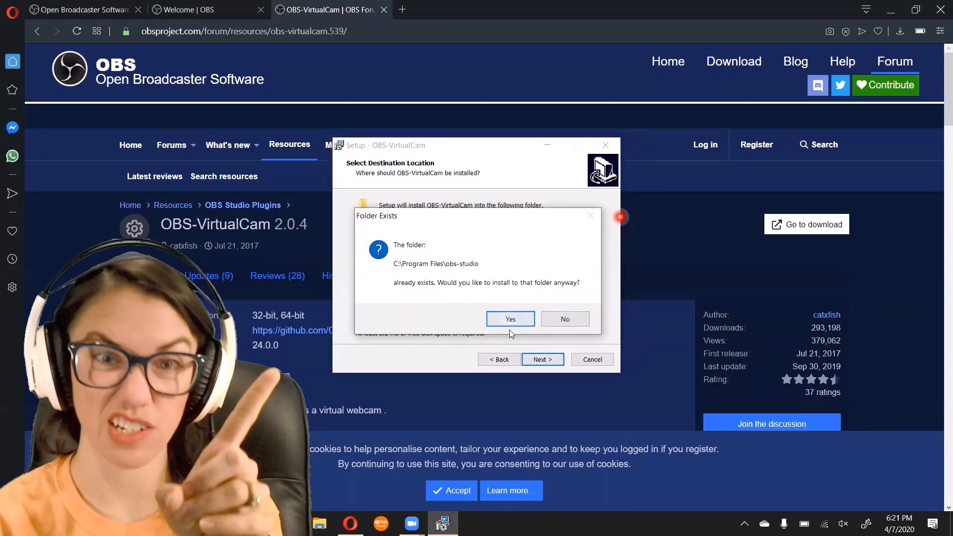
click(509, 319)
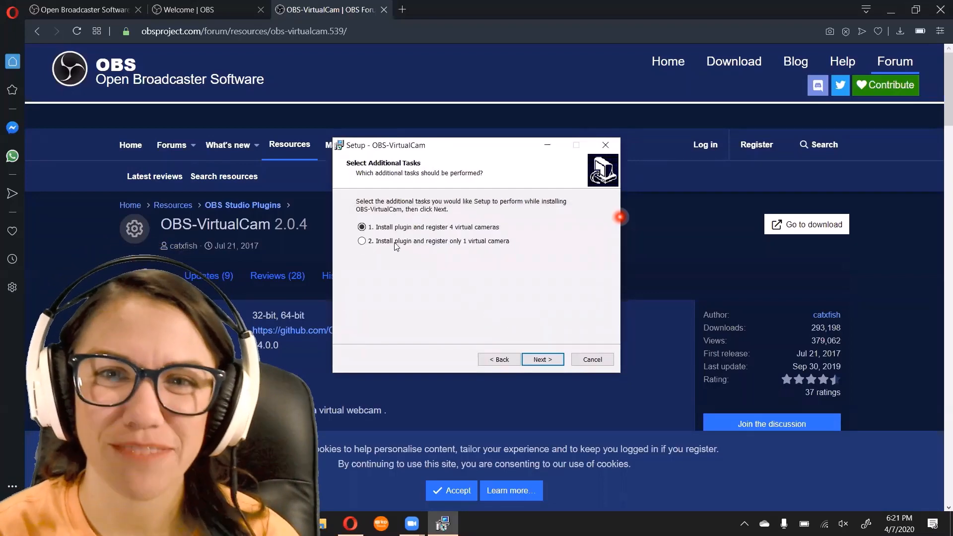
Step: Register only one virtual camera, install the plugin and finish setup
click(362, 240)
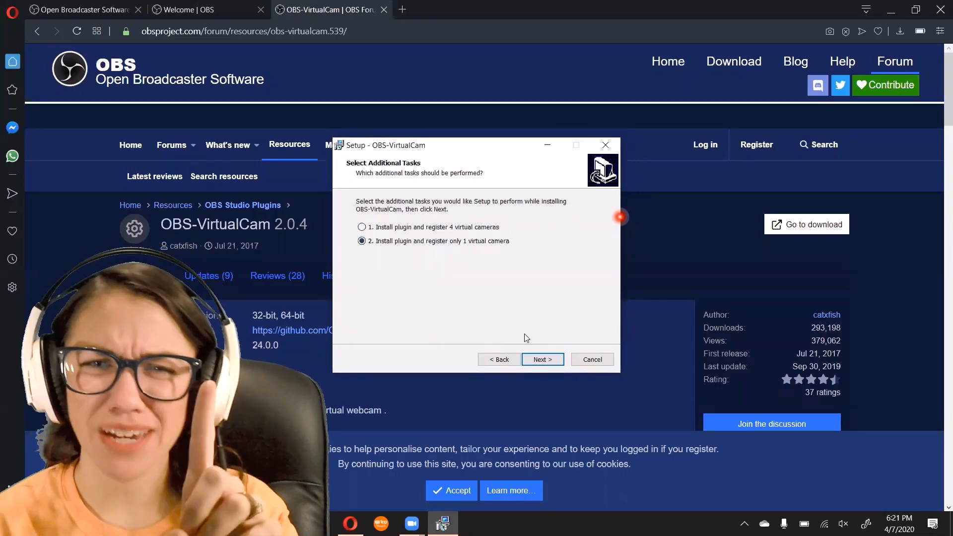
click(541, 359)
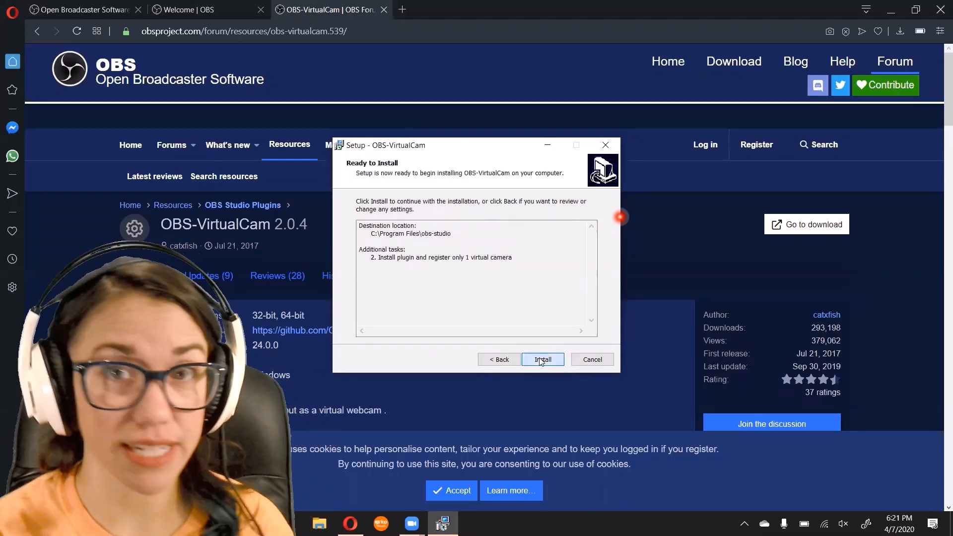
click(542, 359)
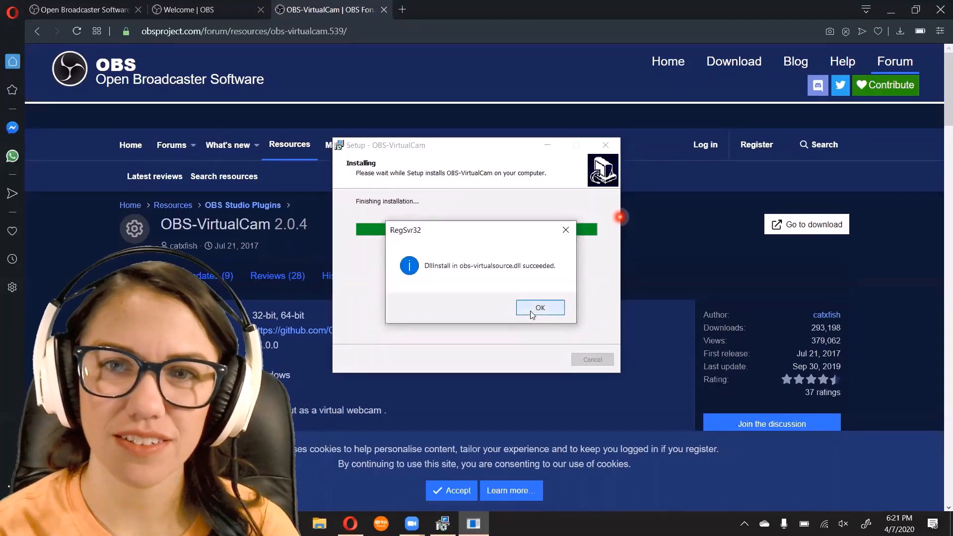
click(540, 308)
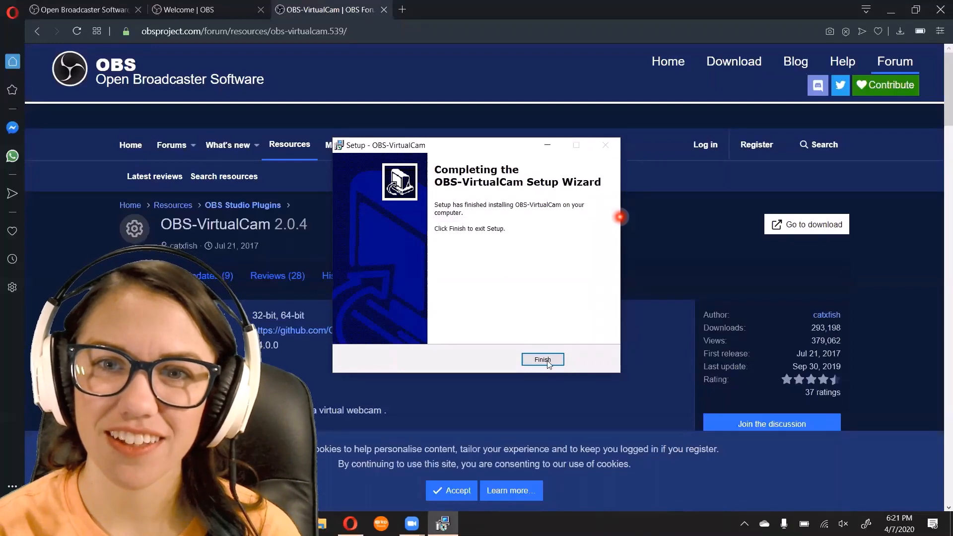
click(542, 359)
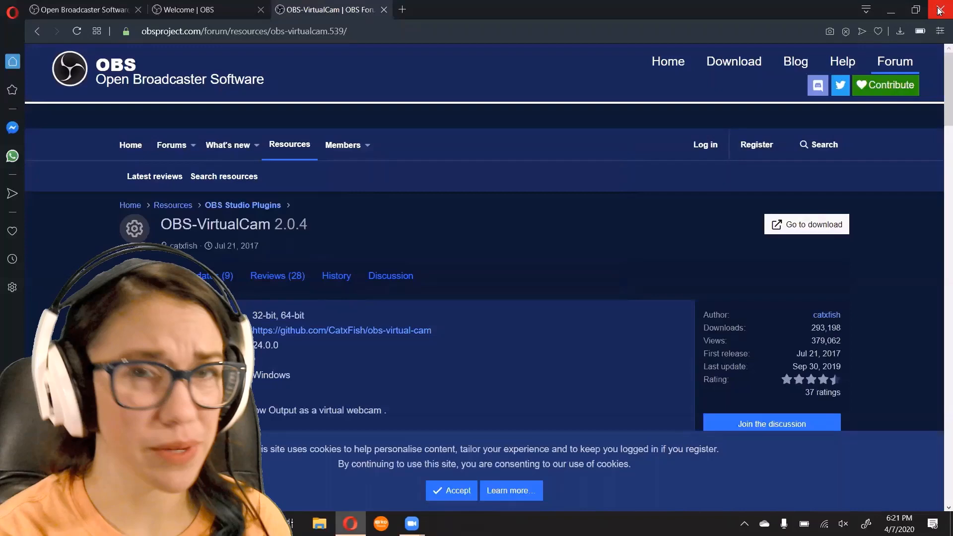
Step: Quit Opera and relaunch OBS Studio from the desktop
click(938, 10)
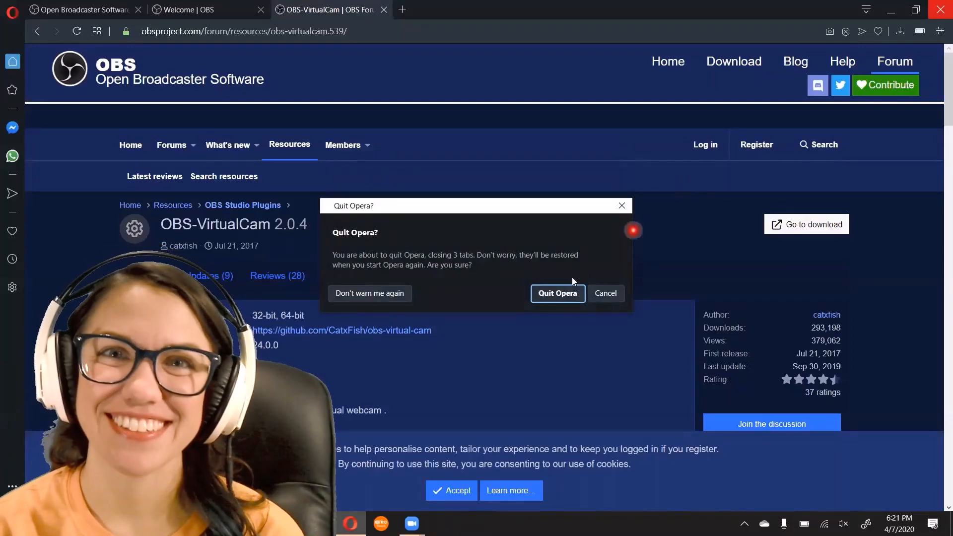
click(556, 292)
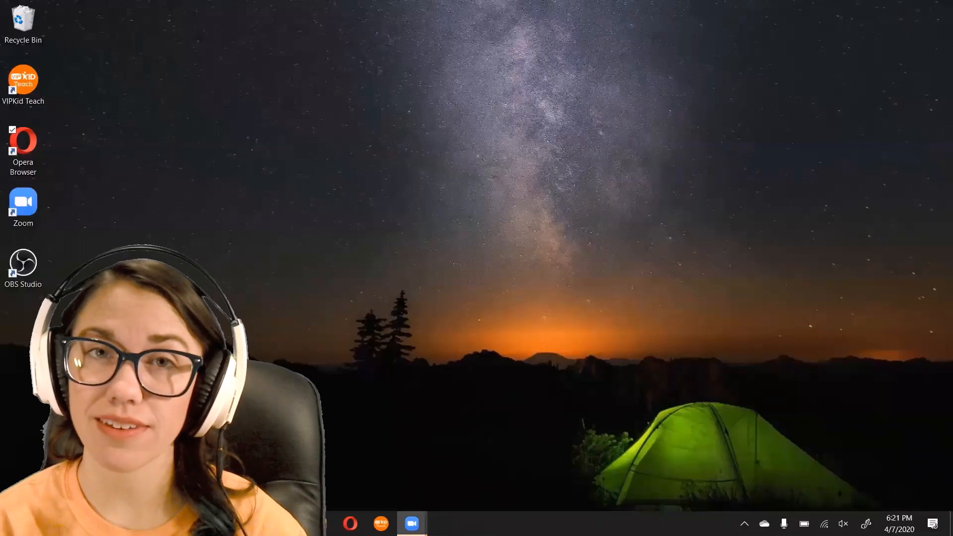
click(23, 264)
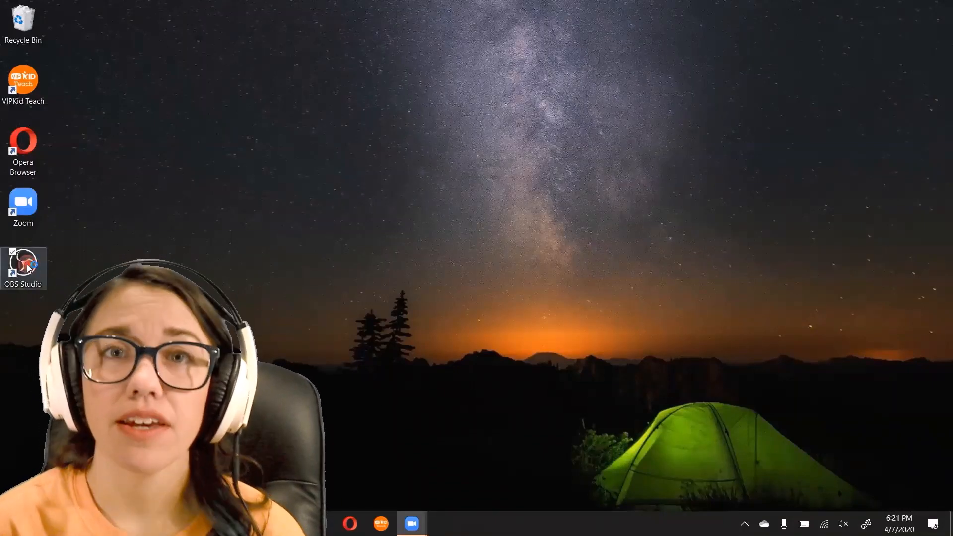
double_click(23, 267)
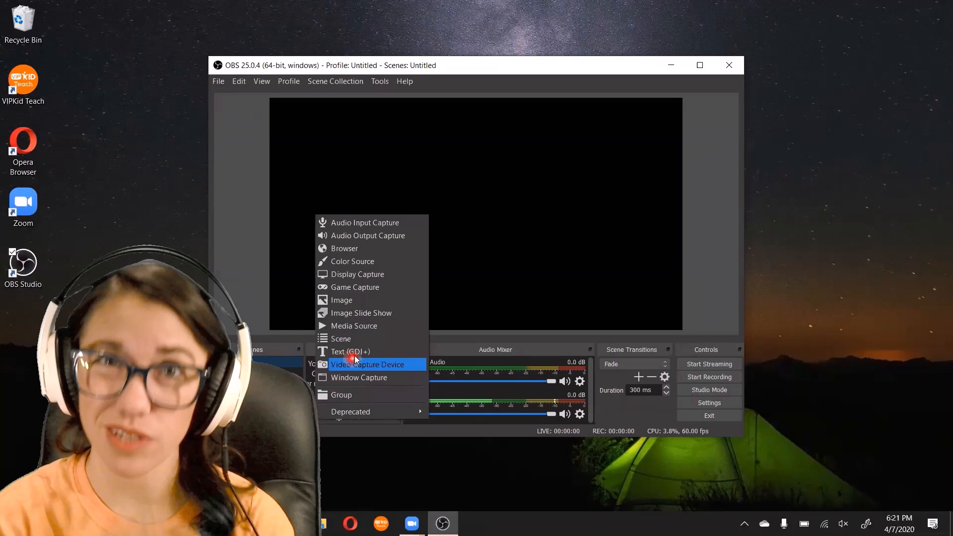
Step: Add a Video Capture Device source using the integrated camera with default settings
click(368, 365)
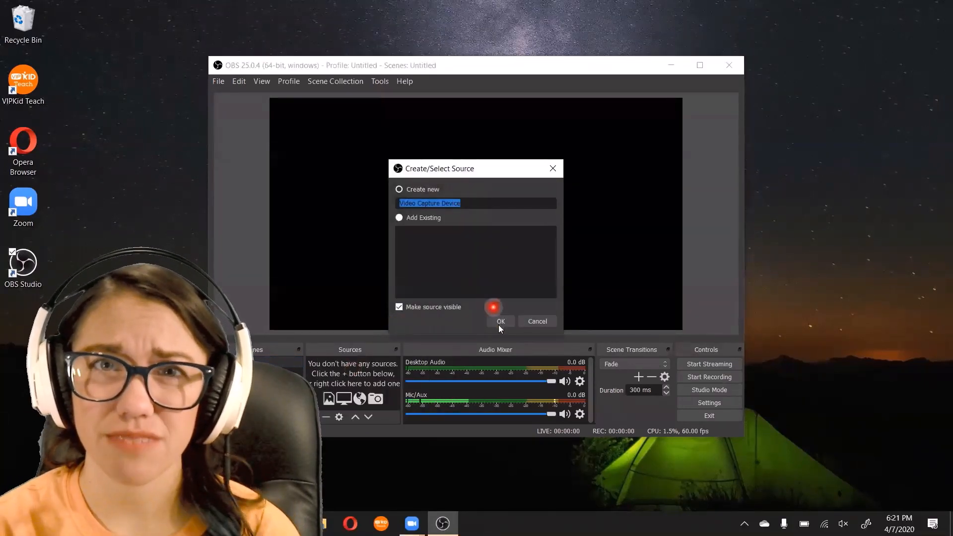
click(499, 321)
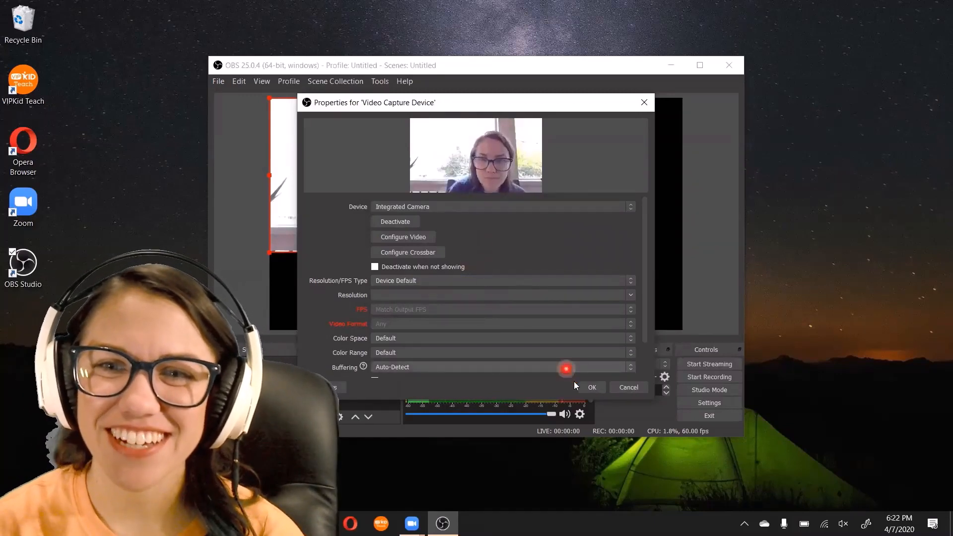
click(592, 387)
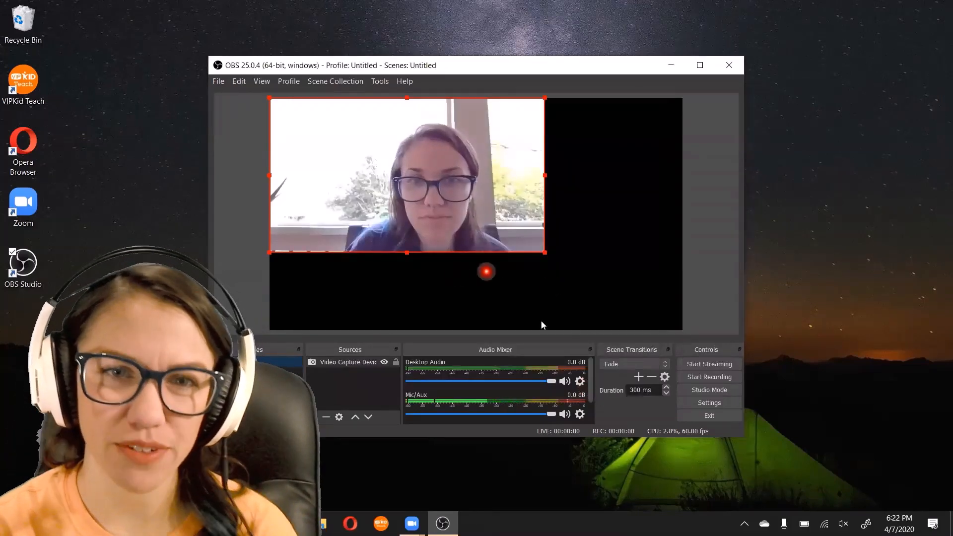
mouse_move(375, 122)
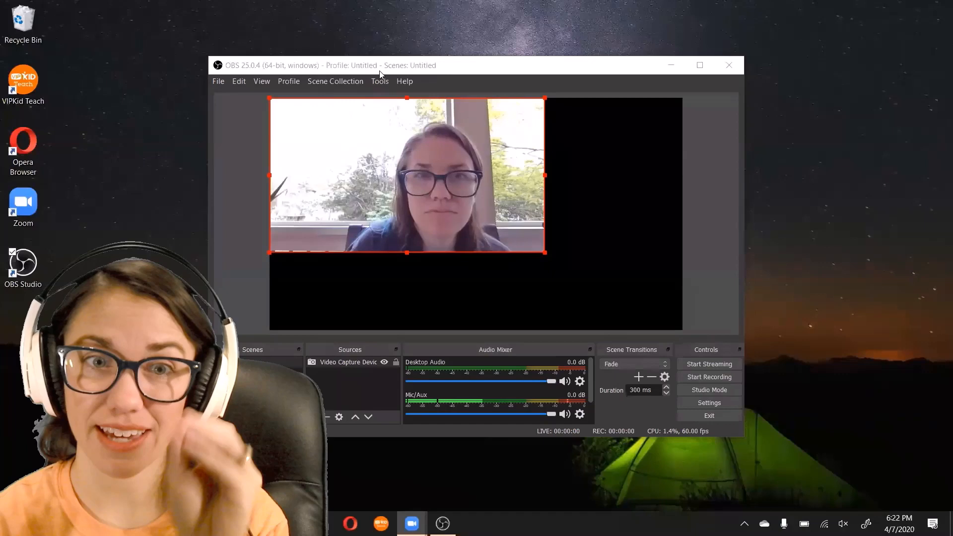
Step: Start the VirtualCam output to OBS-Camera via Tools, leaving it running, and bring up Zoom
click(379, 80)
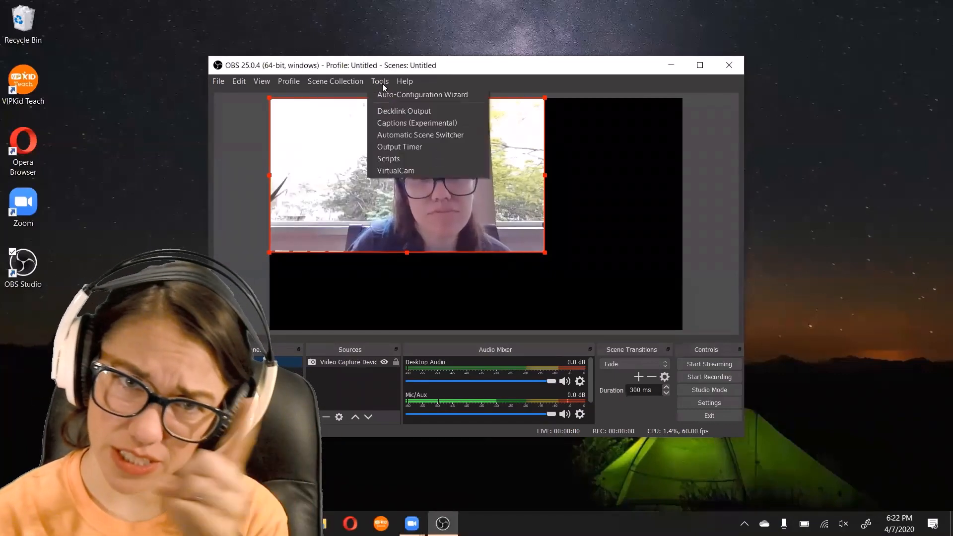
mouse_move(396, 169)
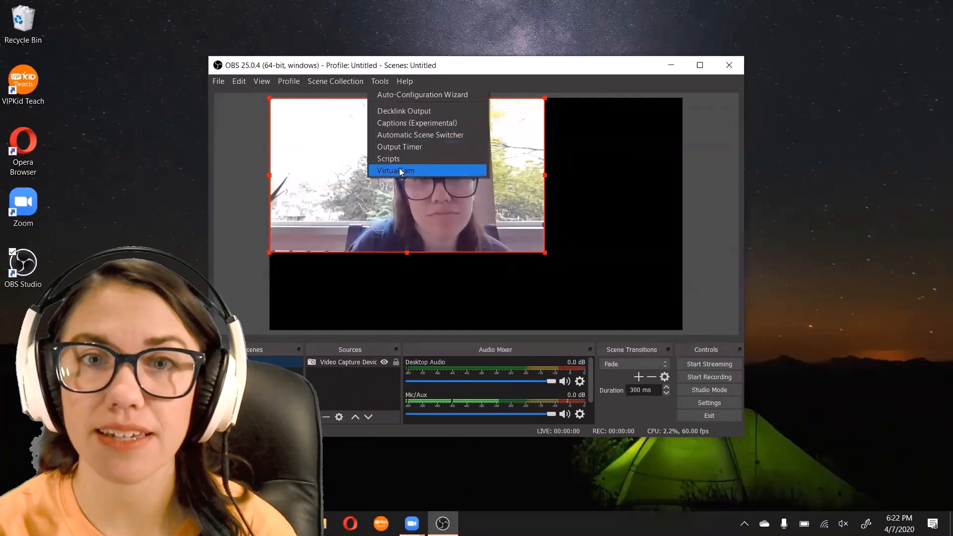
click(395, 170)
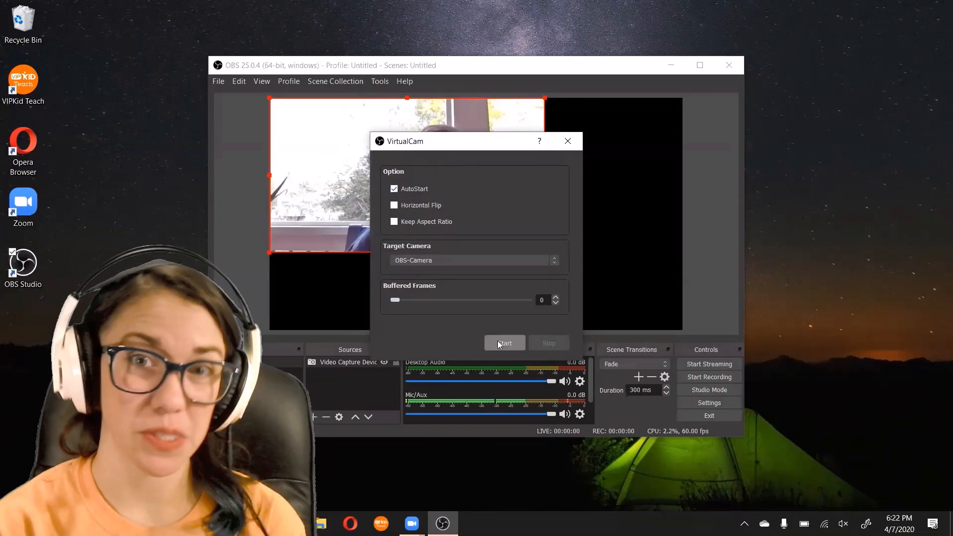
click(504, 342)
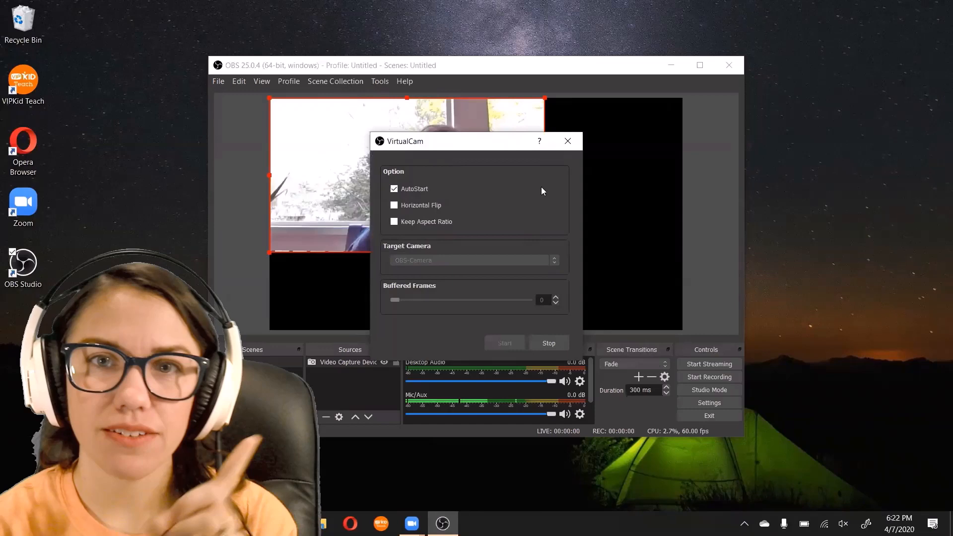
click(567, 140)
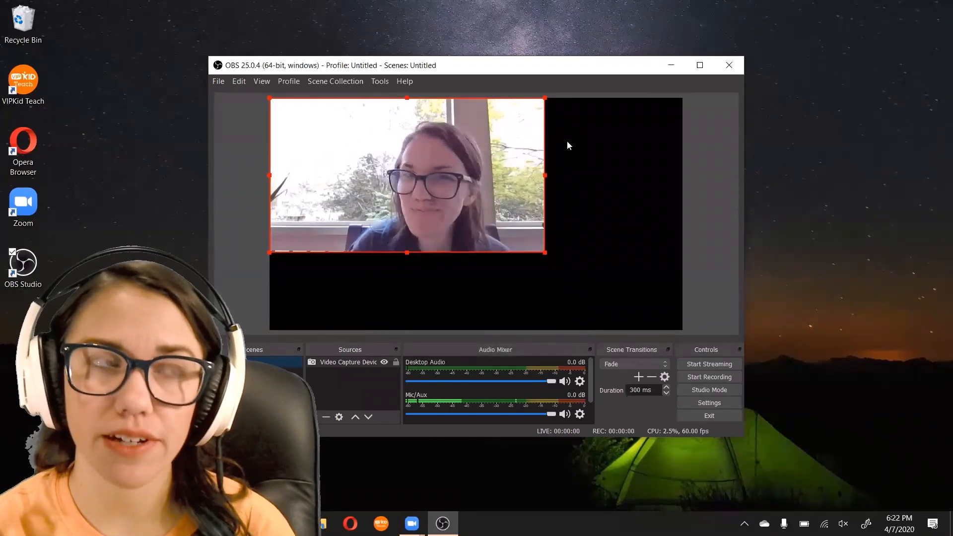
click(411, 523)
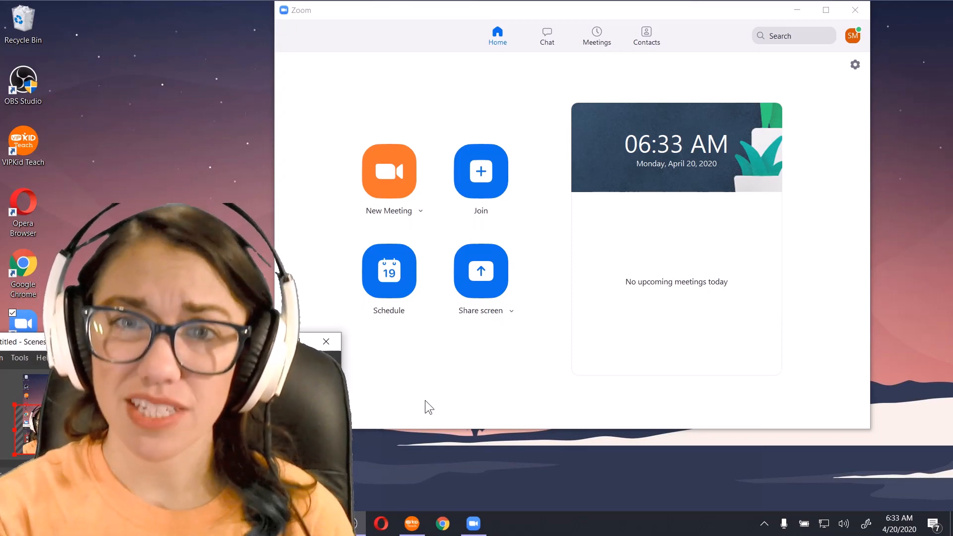
mouse_move(429, 324)
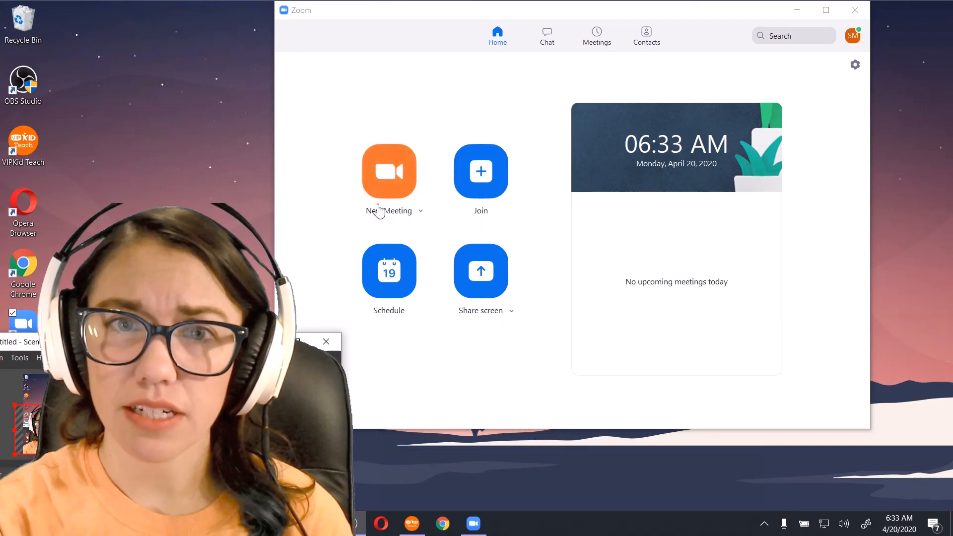
mouse_move(391, 174)
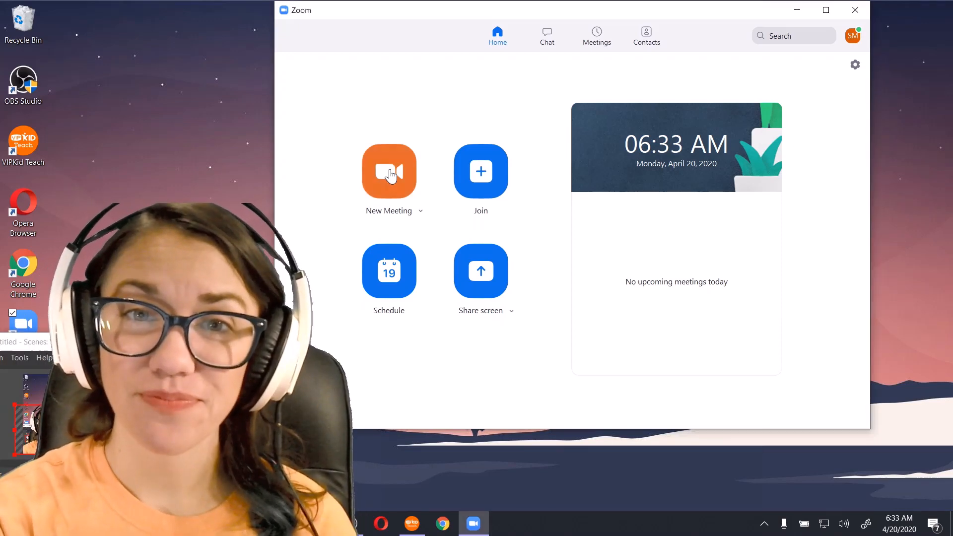
Step: Start a new Zoom meeting and dismiss the Join Audio prompt
click(388, 171)
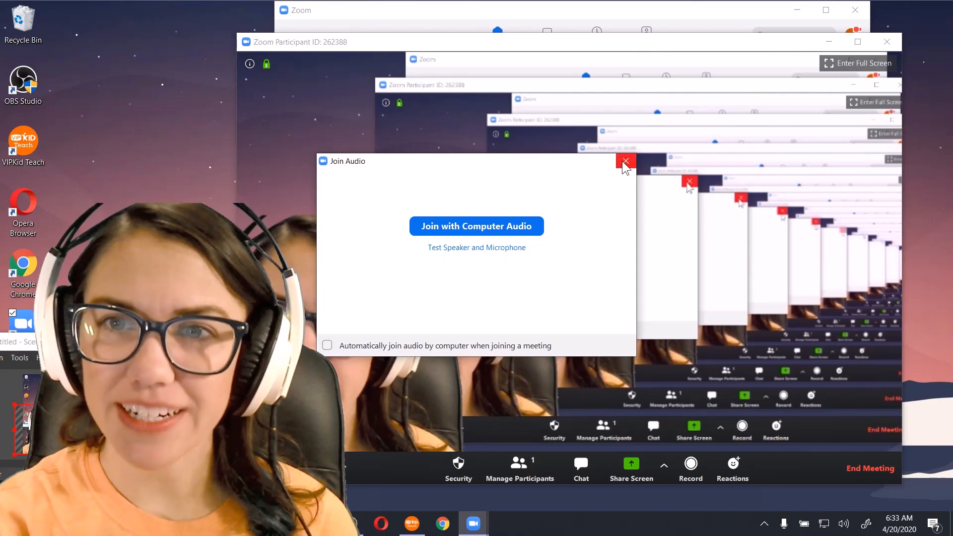
click(626, 161)
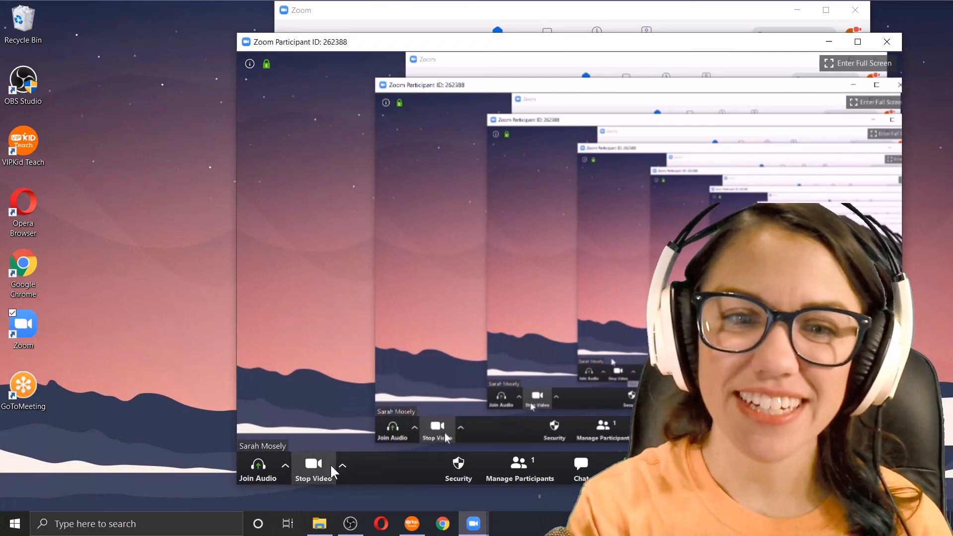
Step: List the meeting's available cameras beside Stop Video, with OBS-Camera selected
click(342, 466)
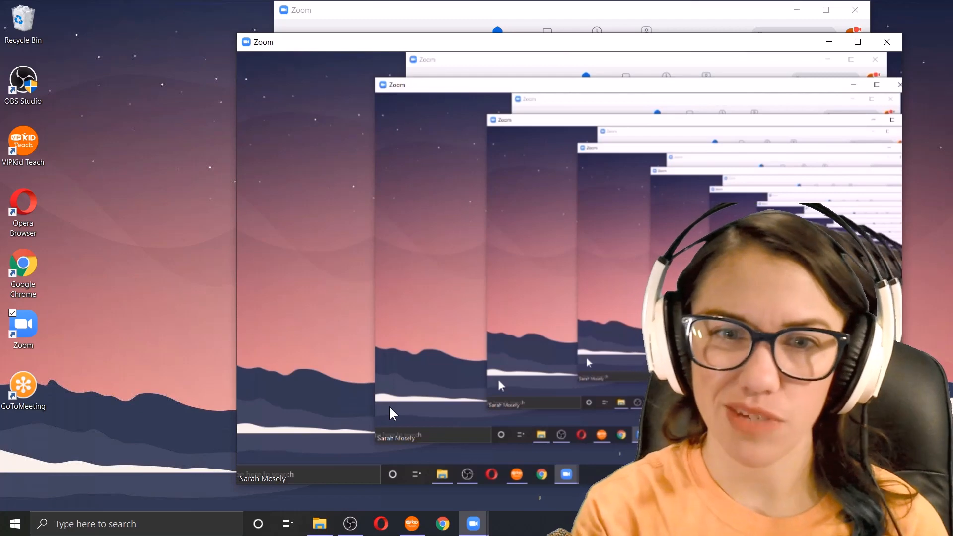
click(342, 465)
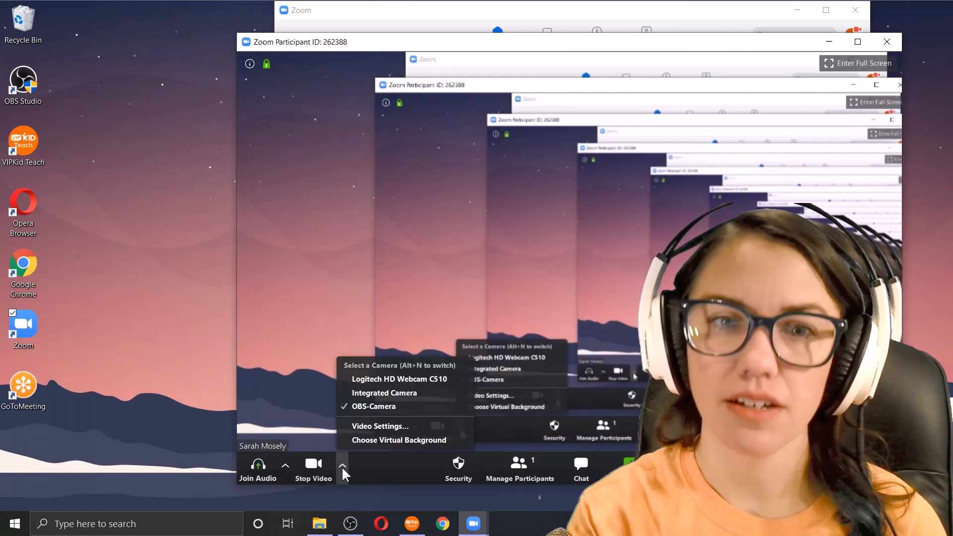